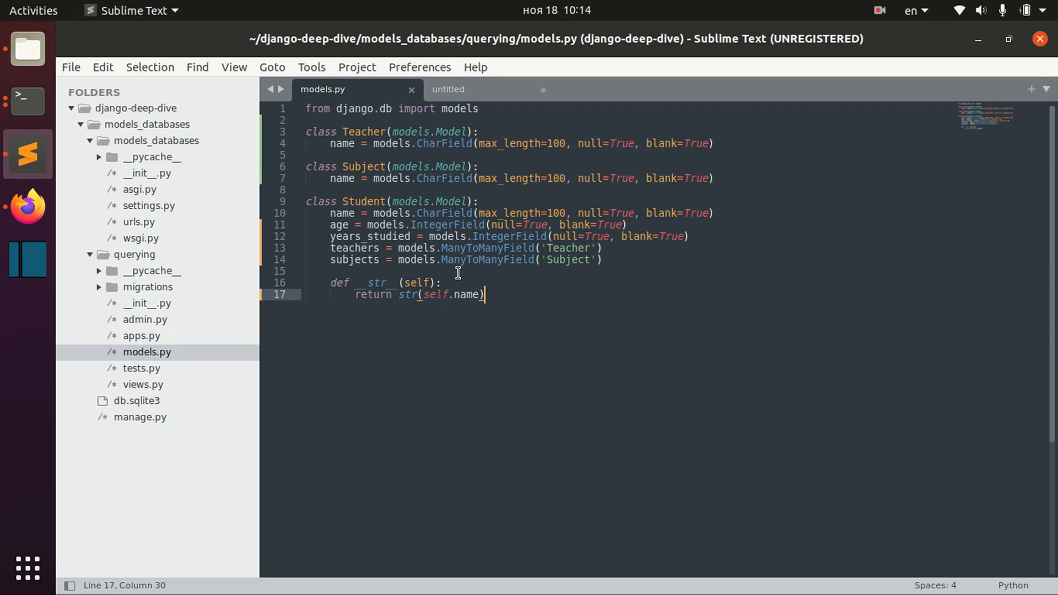
{"action": "mouse_move", "coordinate": [375, 214]}
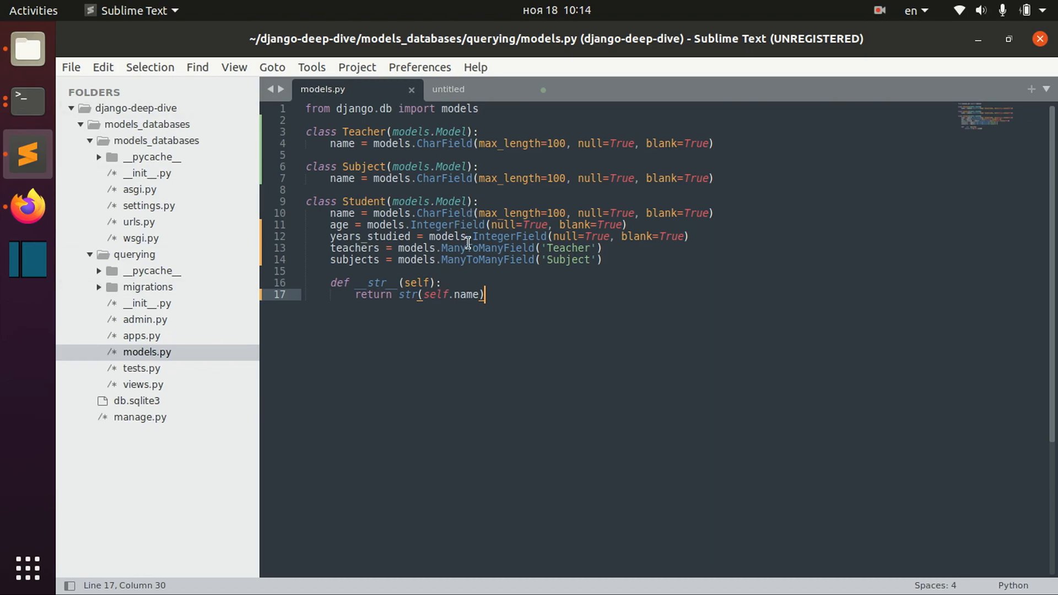
{"action": "mouse_move", "coordinate": [370, 230]}
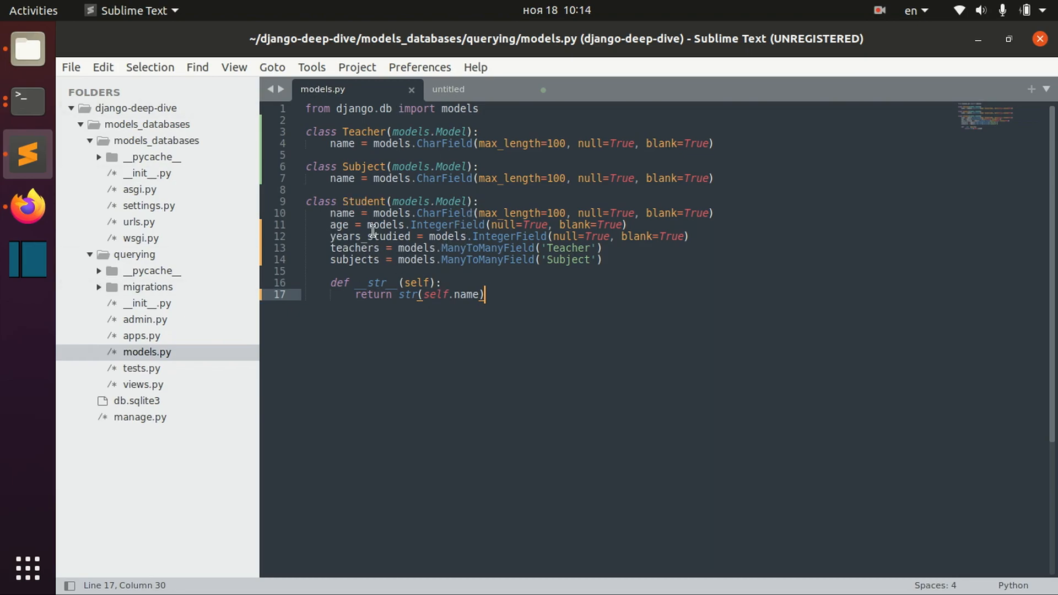
Highlight the Student model's age, teachers, subjects and years_studied field lines.
{"action": "double_click", "coordinate": [338, 225]}
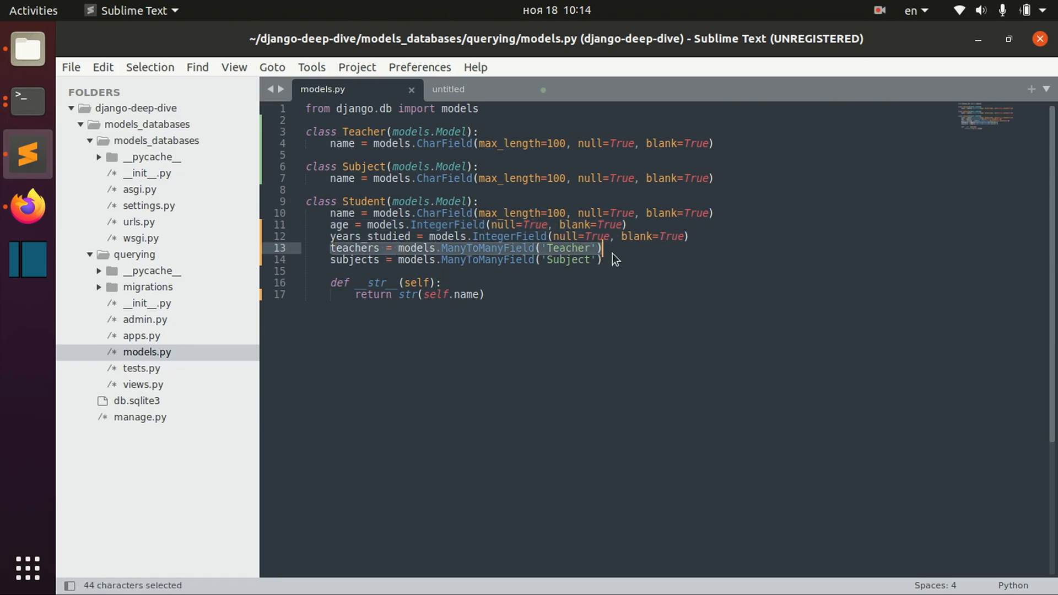
{"action": "mouse_move", "coordinate": [371, 223]}
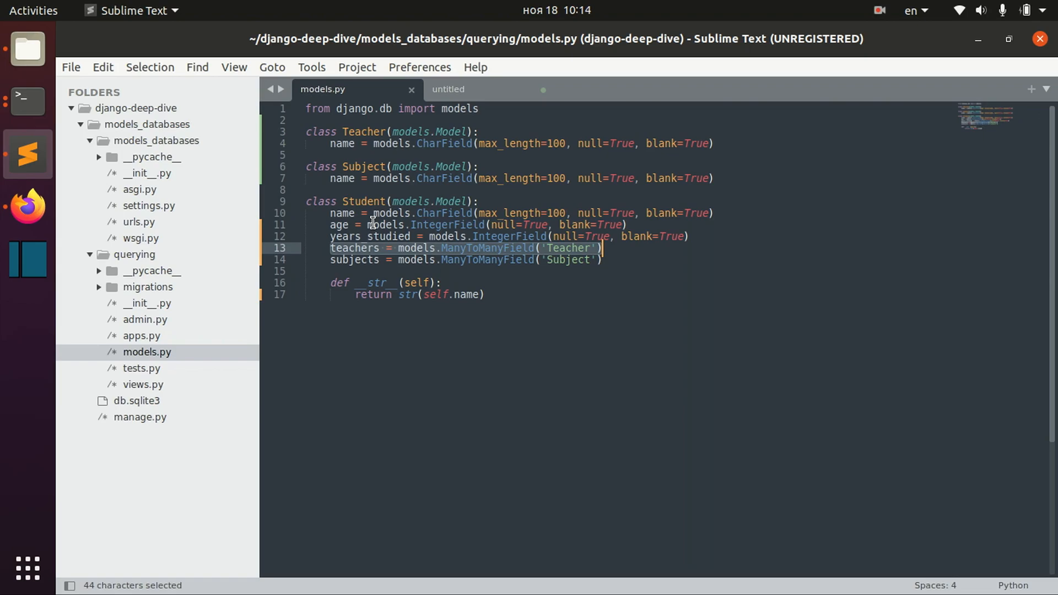
{"action": "mouse_move", "coordinate": [367, 253]}
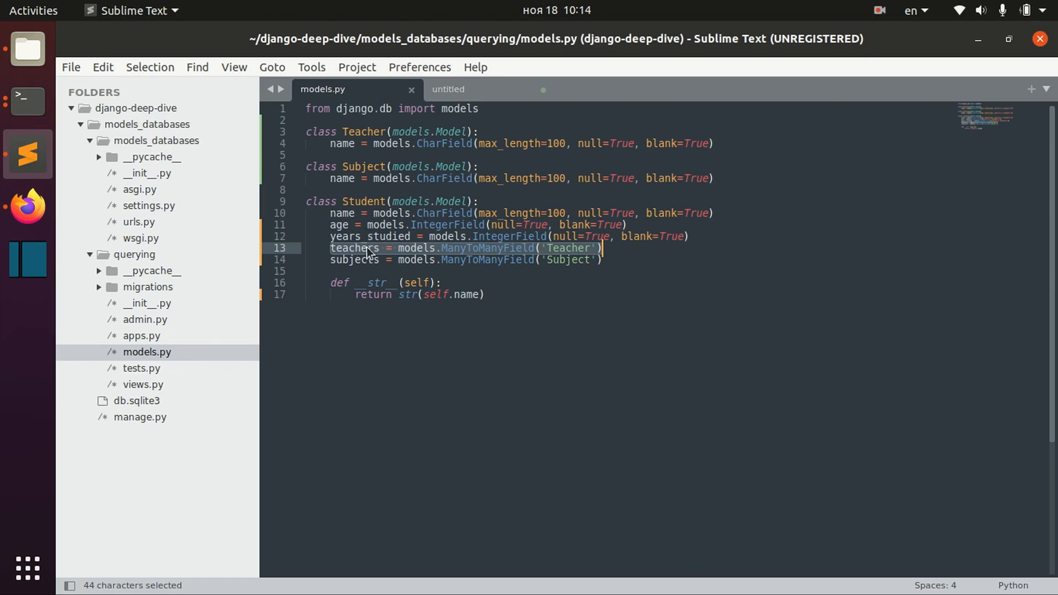
{"action": "left_click", "coordinate": [707, 225]}
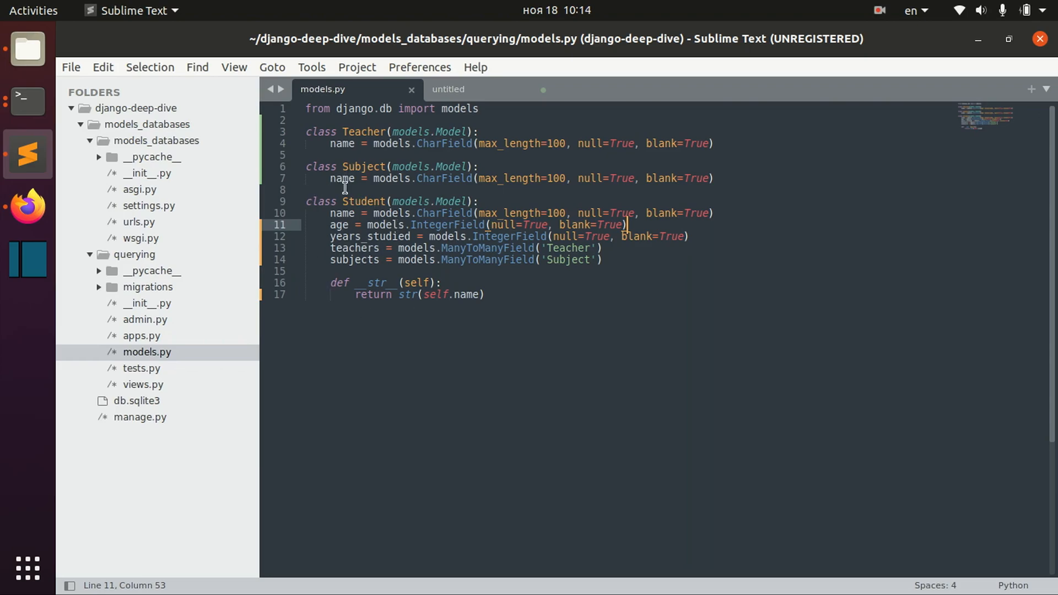
{"action": "mouse_move", "coordinate": [761, 173]}
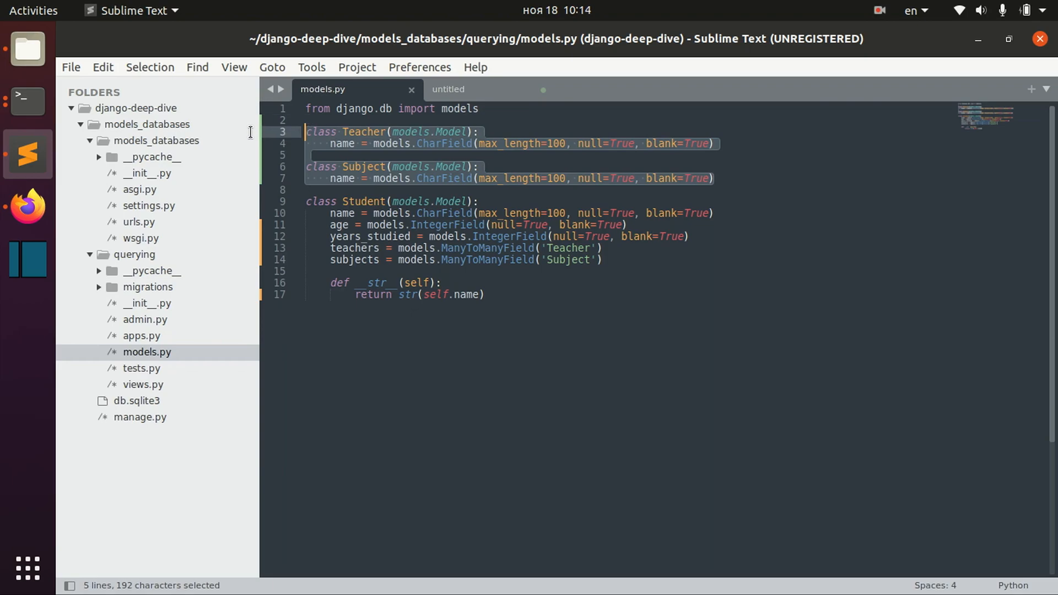
{"action": "mouse_move", "coordinate": [360, 206]}
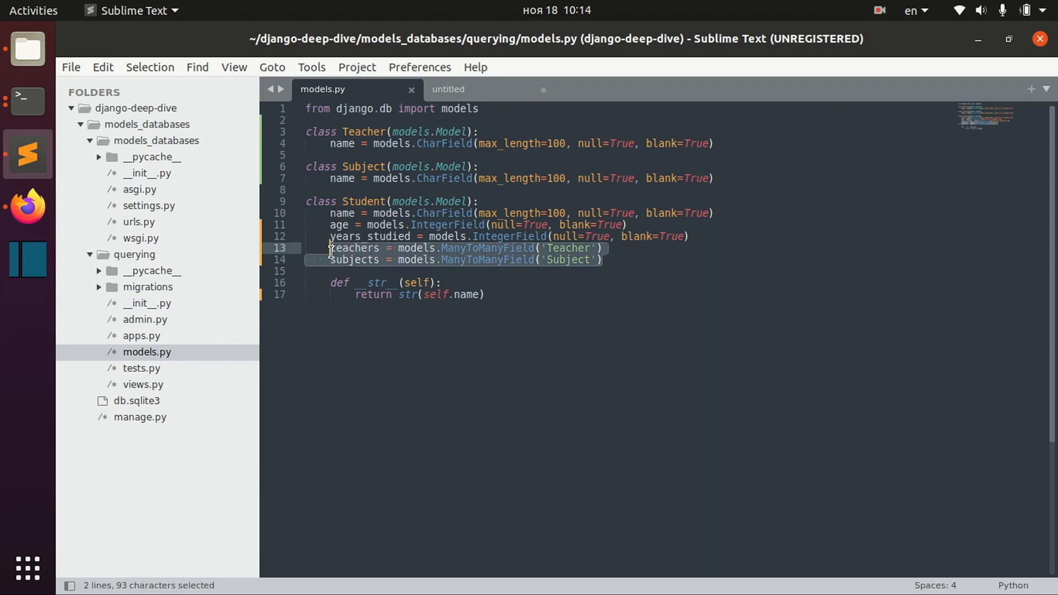
{"action": "left_click", "coordinate": [341, 247]}
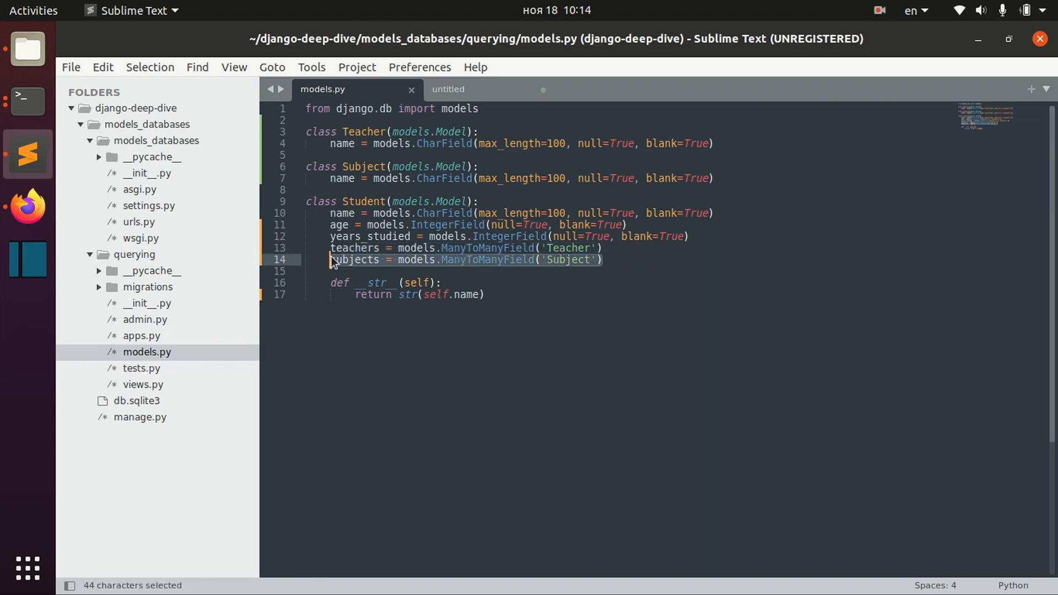
{"action": "double_click", "coordinate": [341, 213]}
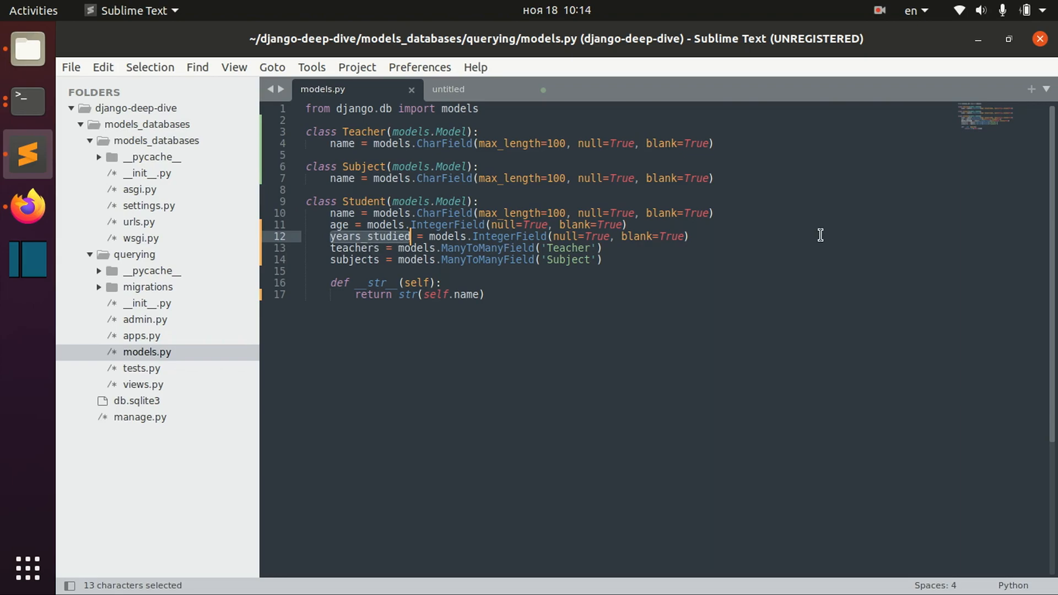
In the Django shell, review the history creating teachers, subjects and students, then start a fresh prompt.
{"action": "left_click", "coordinate": [27, 102]}
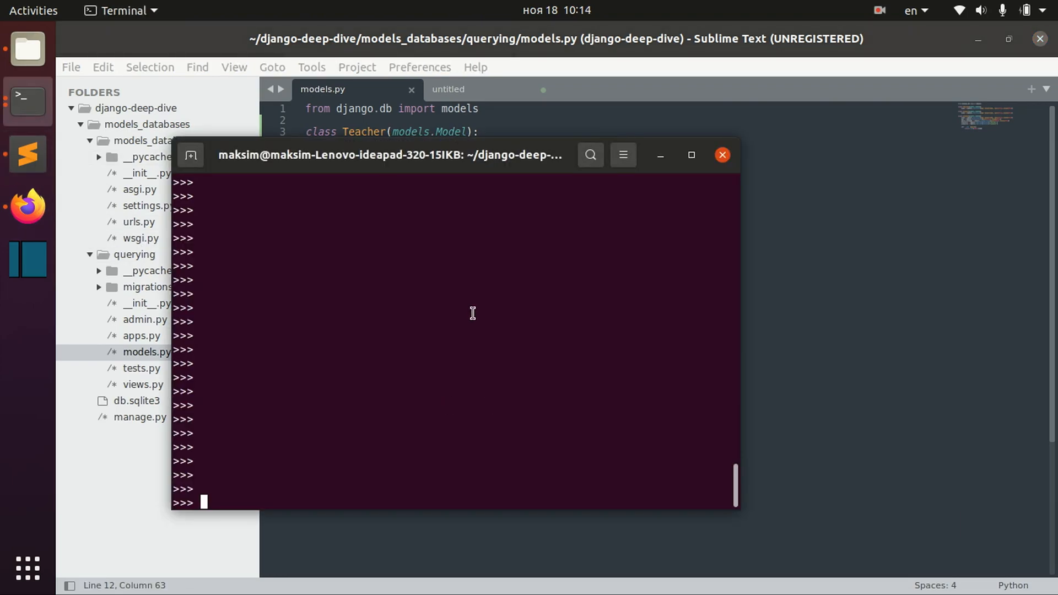
{"action": "mouse_move", "coordinate": [456, 380]}
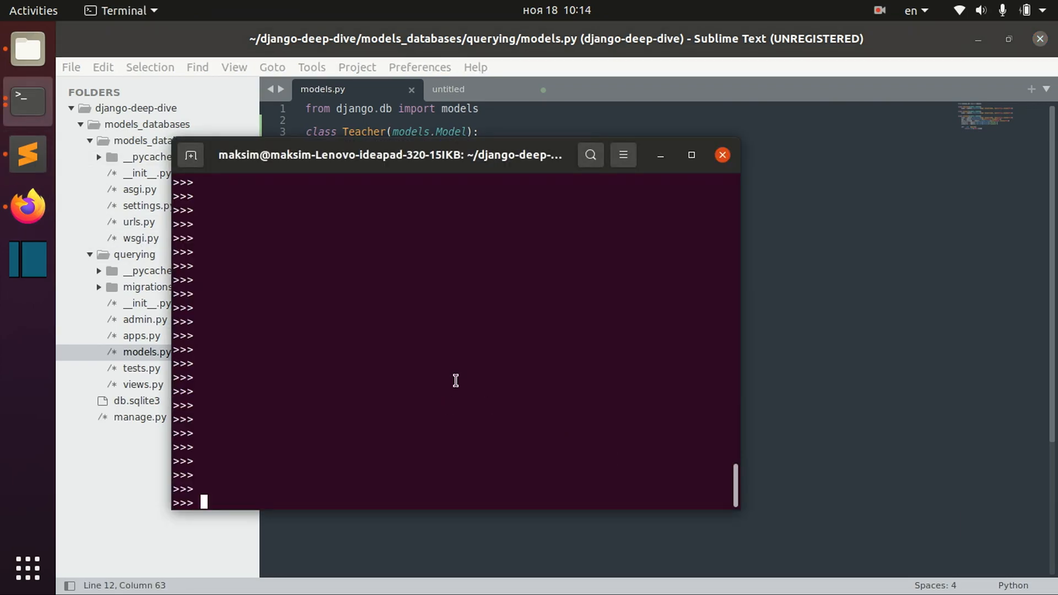
{"action": "mouse_move", "coordinate": [363, 311]}
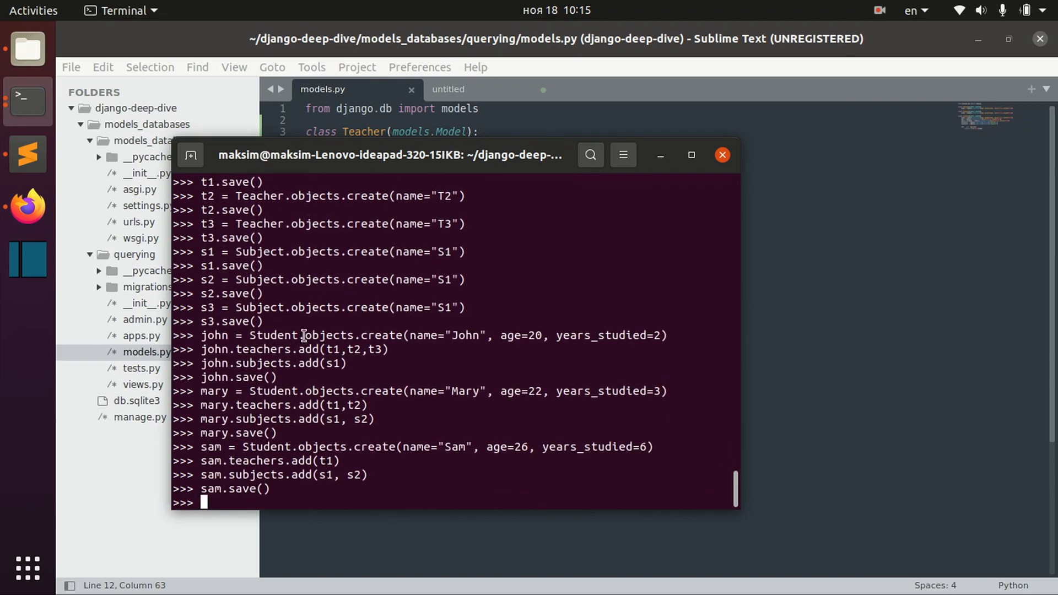
{"action": "scroll", "scroll_direction": "up", "scroll_amount": 3}
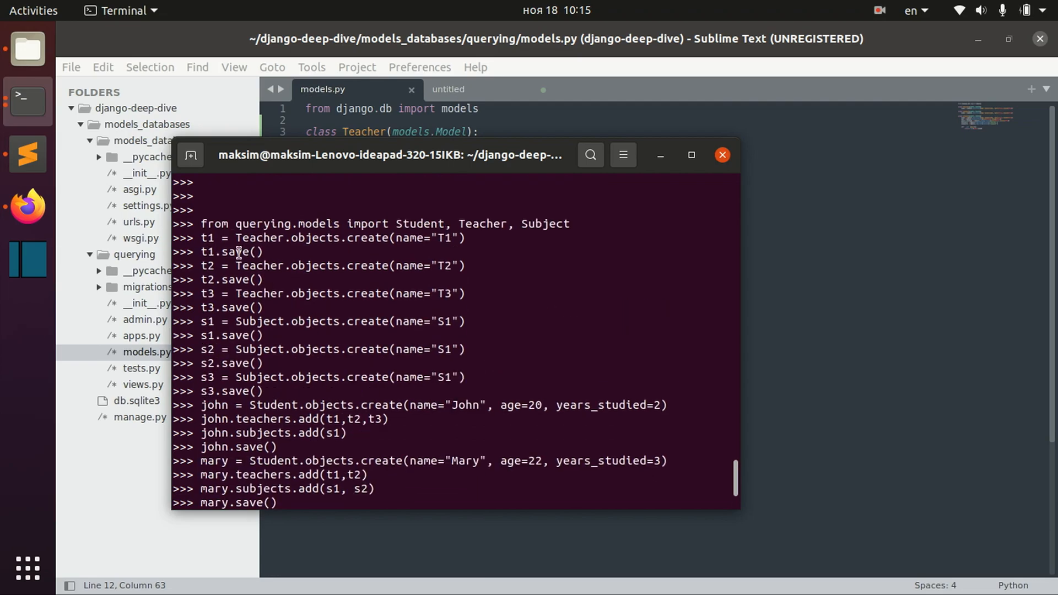
{"action": "scroll", "scroll_direction": "down", "scroll_amount": 3}
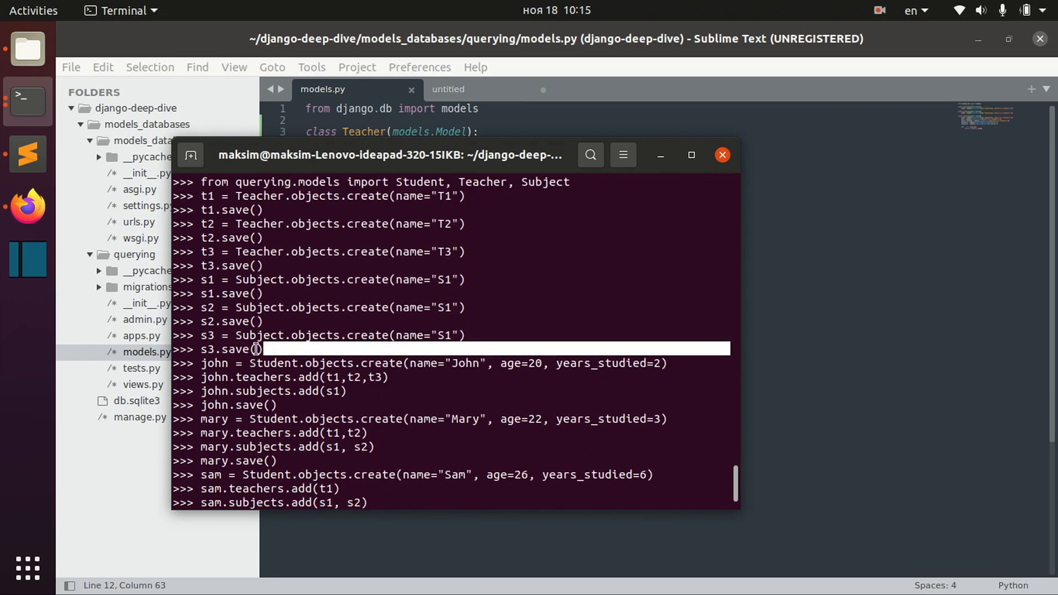
{"action": "key", "text": "Return"}
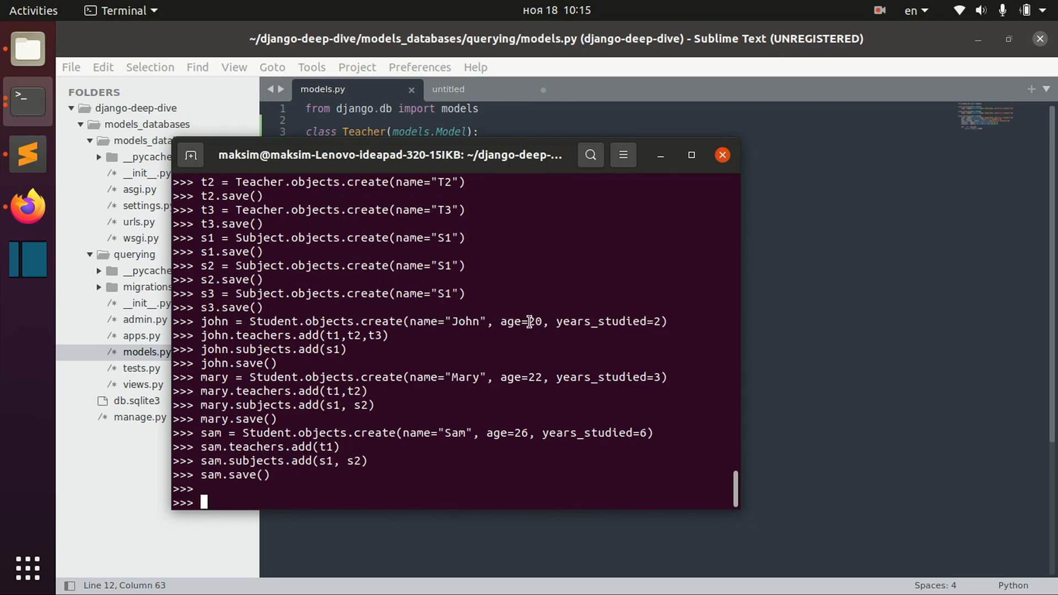
{"action": "mouse_move", "coordinate": [260, 348]}
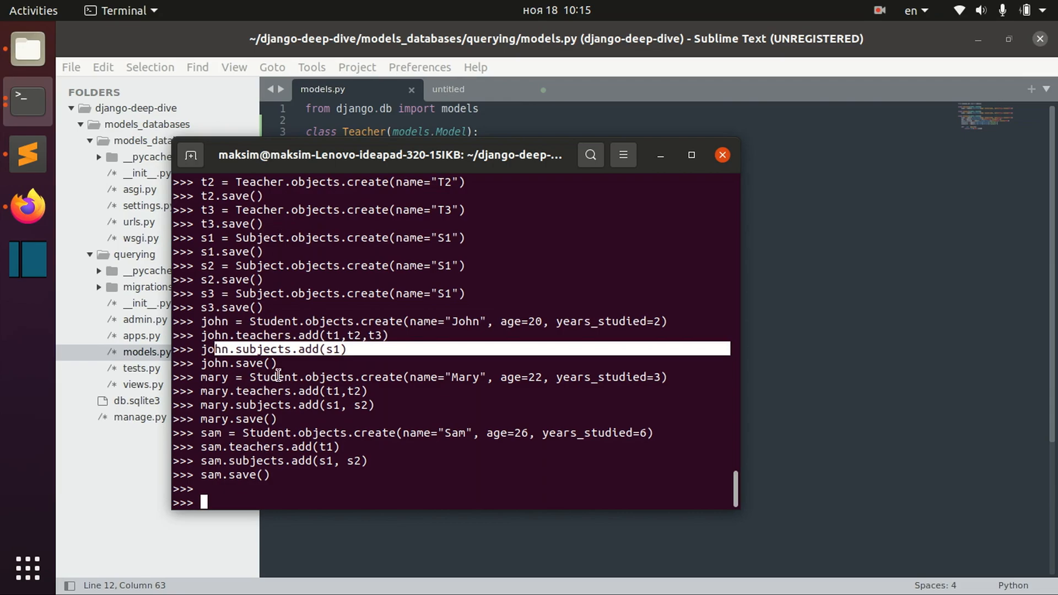
{"action": "left_click", "coordinate": [276, 376]}
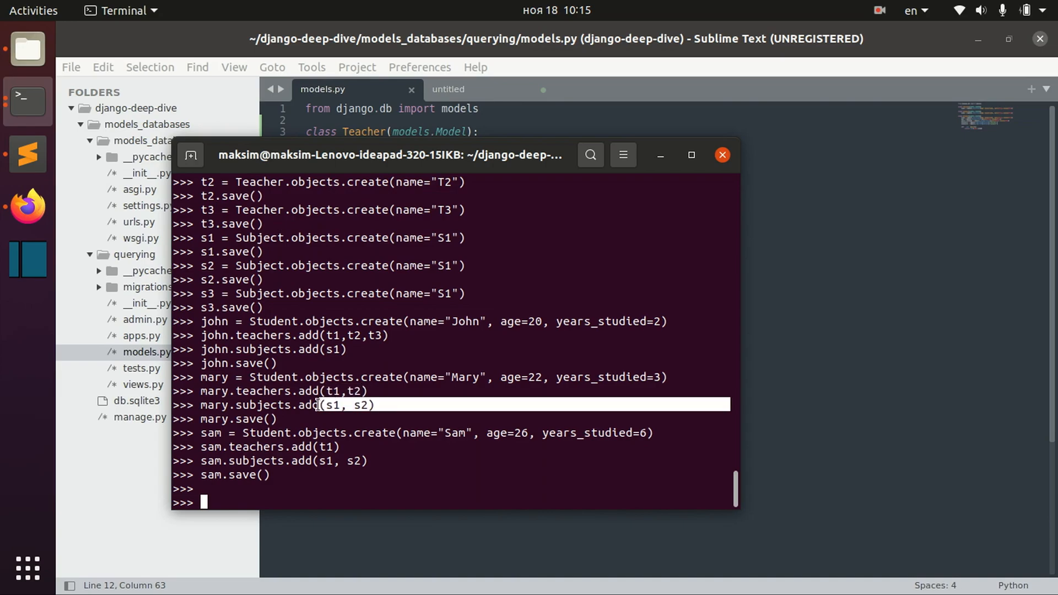
{"action": "left_click", "coordinate": [324, 446]}
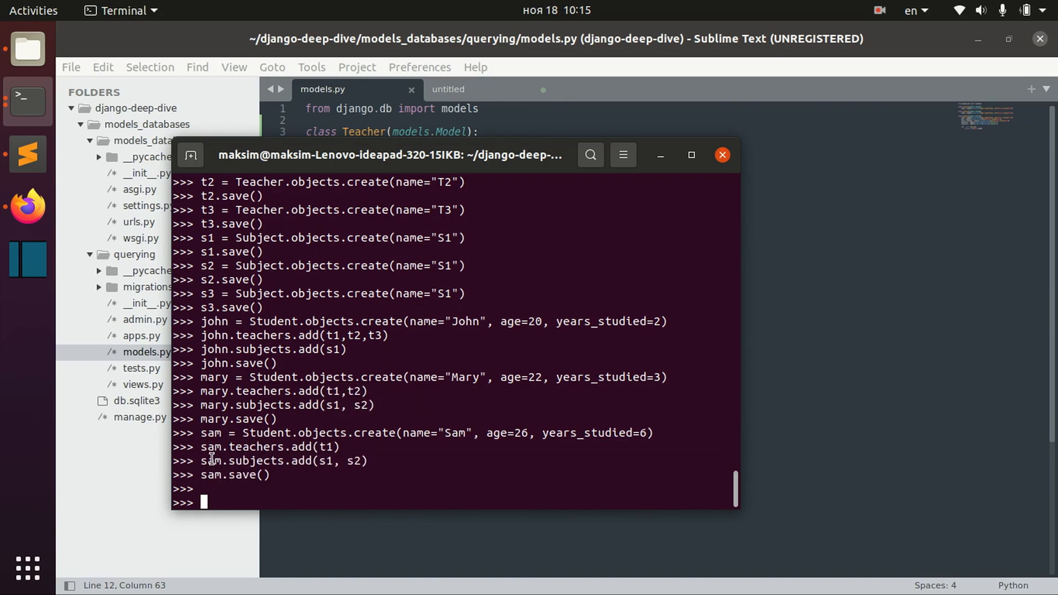
{"action": "scroll", "scroll_direction": "down", "scroll_amount": 3}
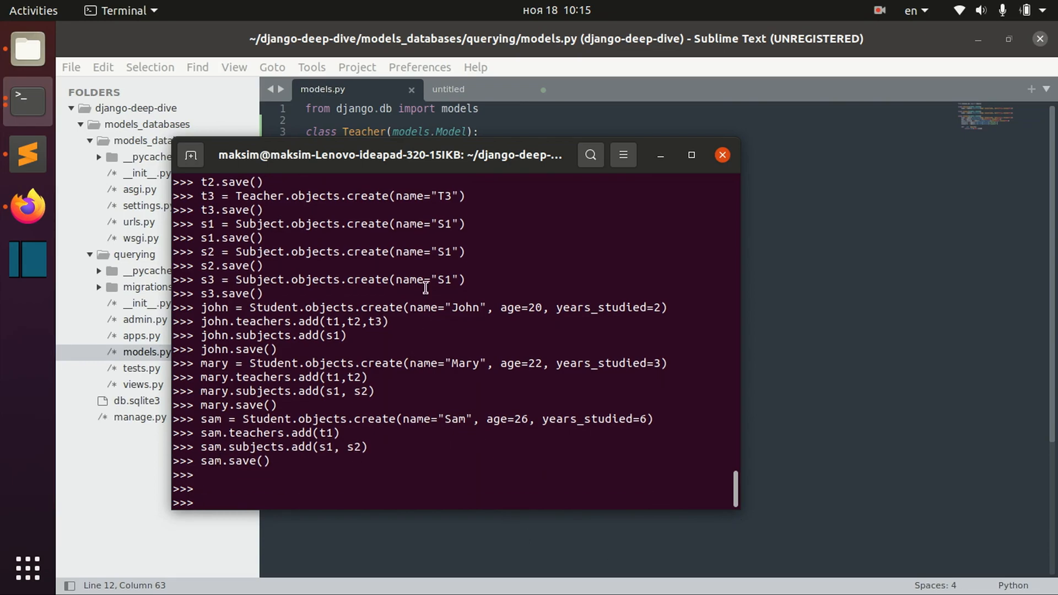
{"action": "mouse_move", "coordinate": [520, 304]}
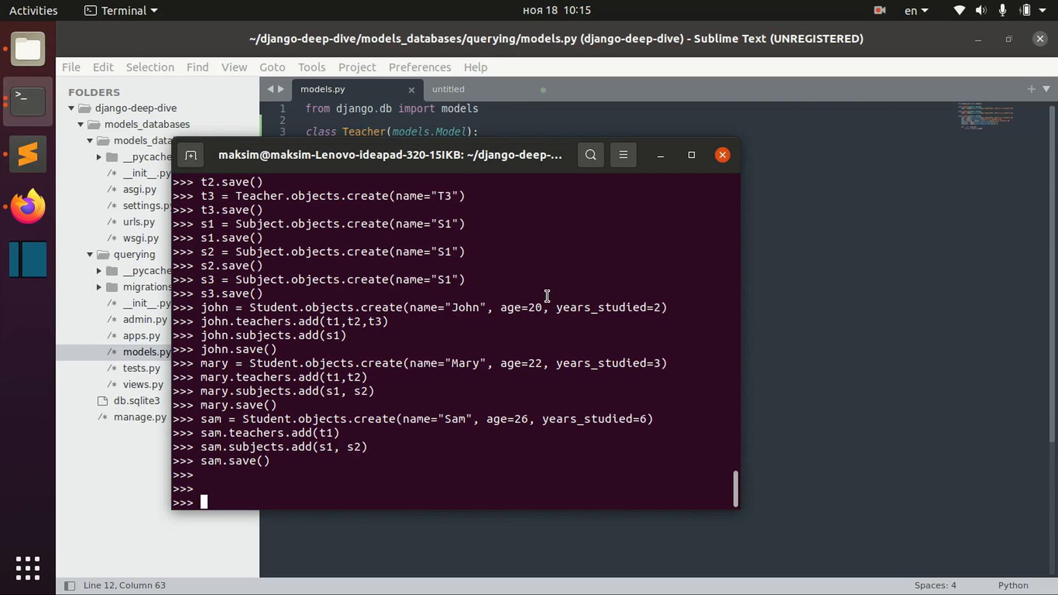
{"action": "mouse_move", "coordinate": [399, 294]}
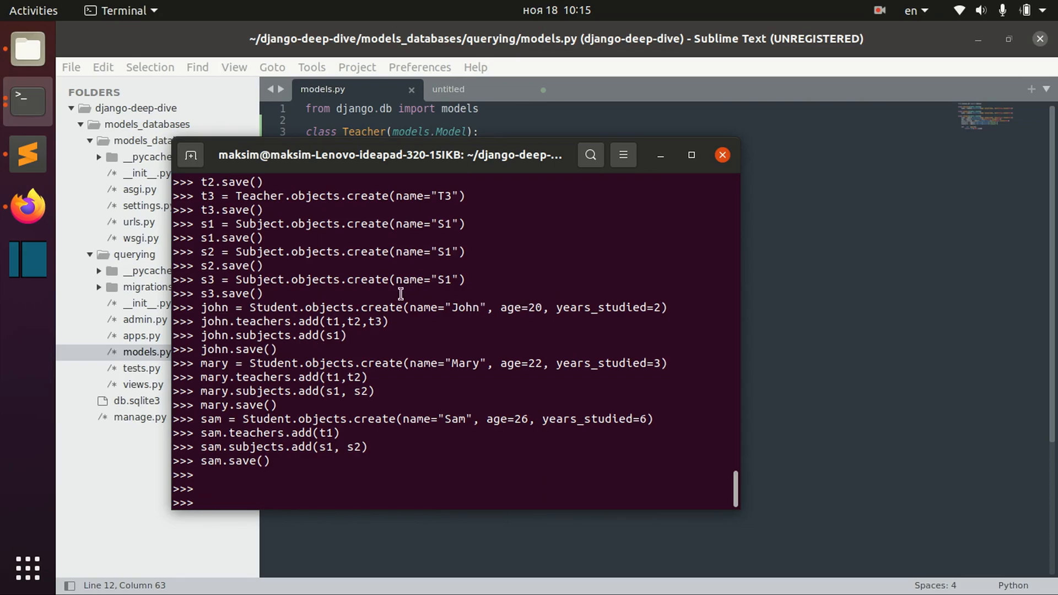
{"action": "mouse_move", "coordinate": [228, 340]}
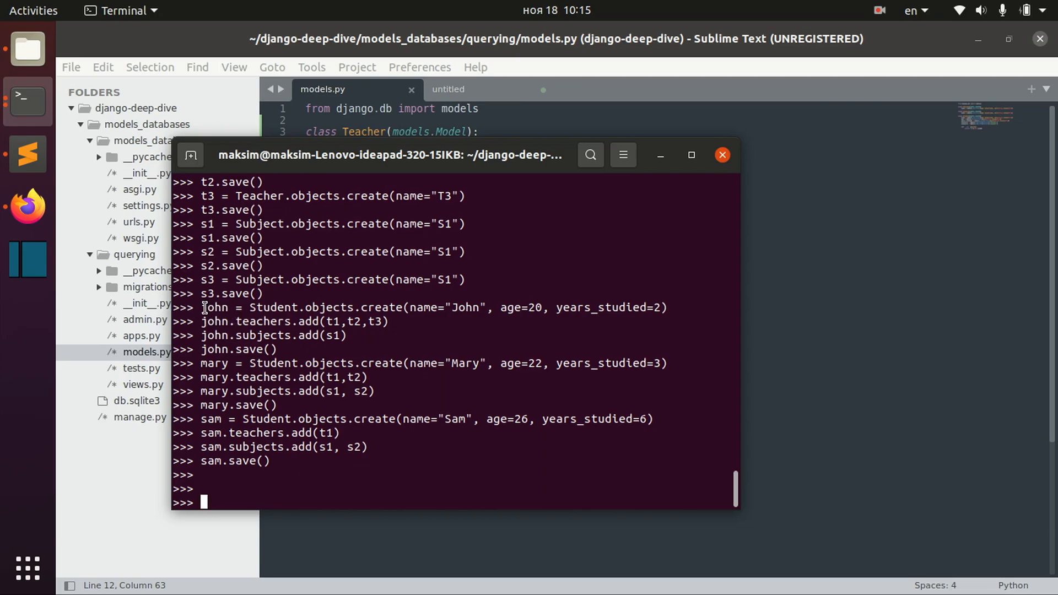
{"action": "mouse_move", "coordinate": [205, 300]}
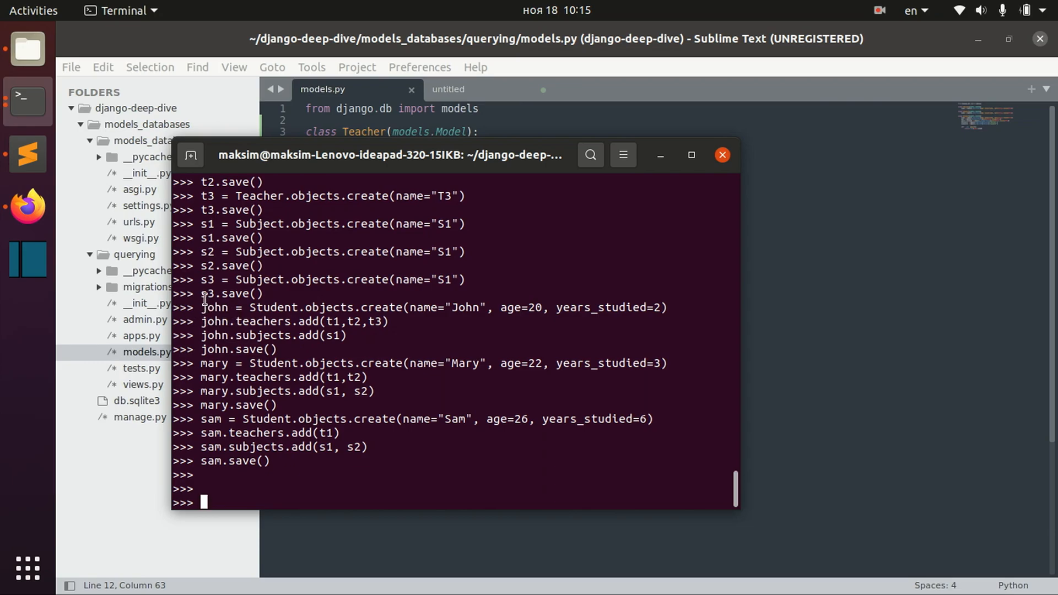
{"action": "mouse_move", "coordinate": [450, 390]}
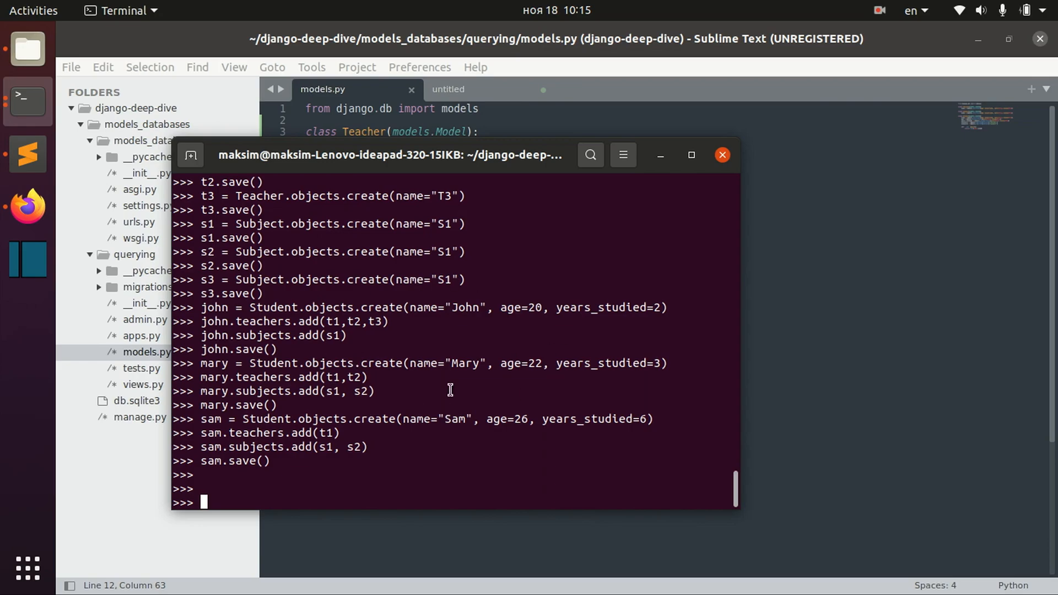
{"action": "mouse_move", "coordinate": [518, 437]}
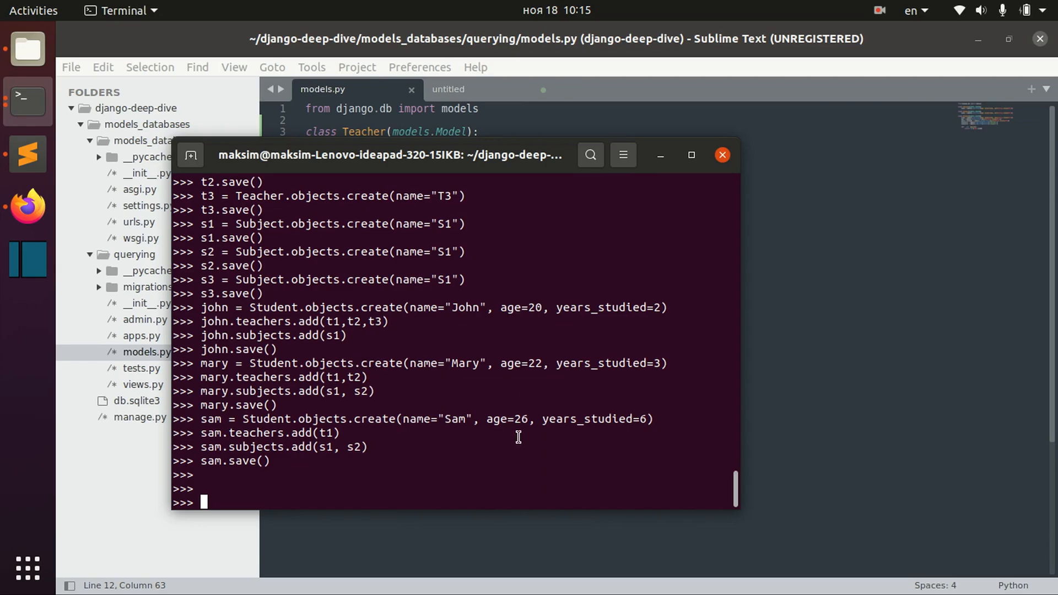
Type Student.objects.aggregate() at the prompt, then discard it with Backspace and Ctrl+C.
{"action": "type", "text": "Student"}
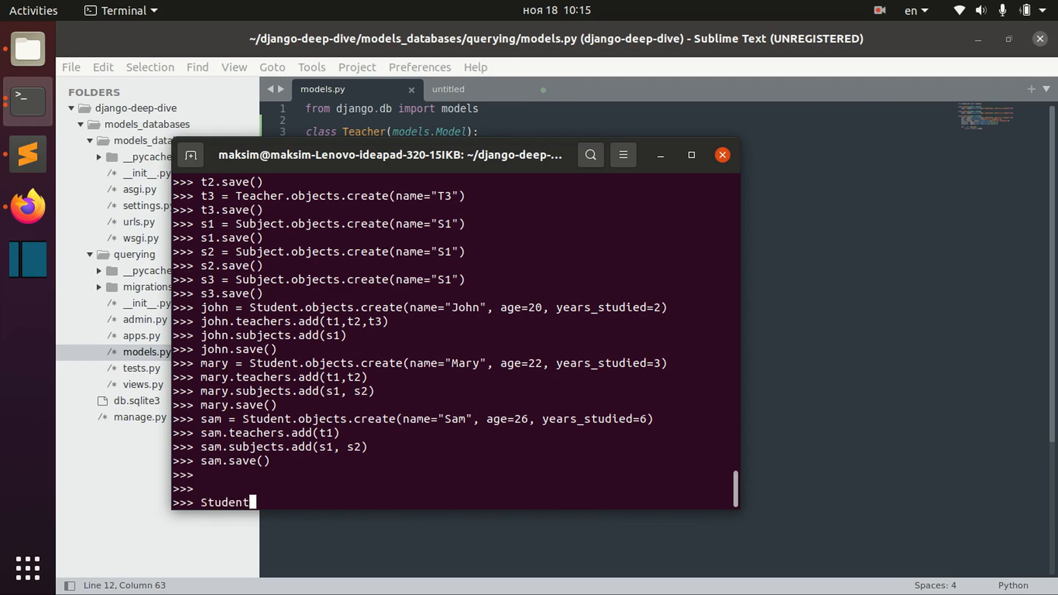
{"action": "type", "text": ".objects.a"}
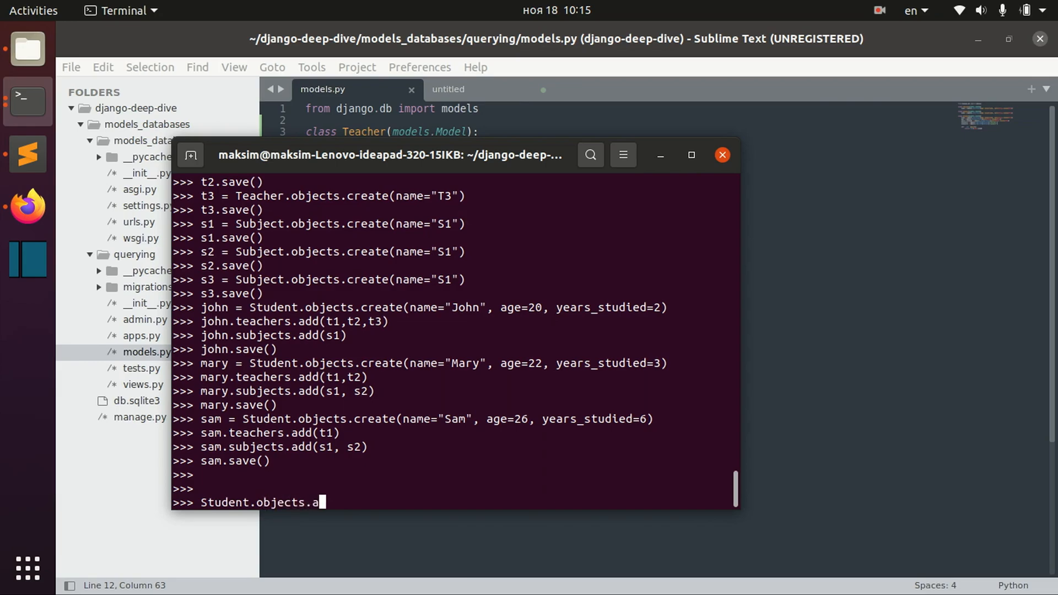
{"action": "type", "text": "ggrega"}
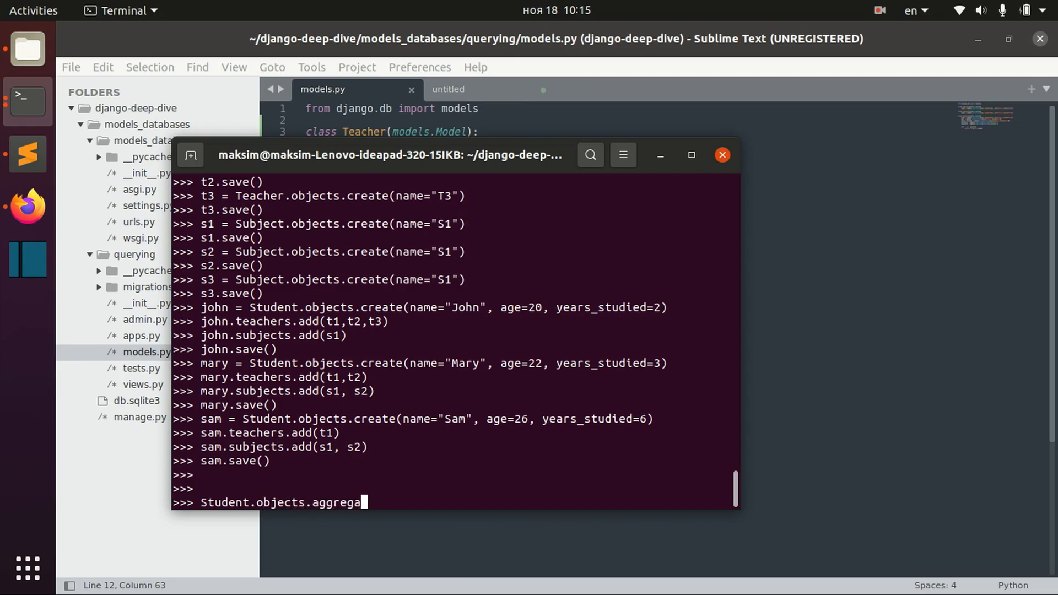
{"action": "type", "text": "te()"}
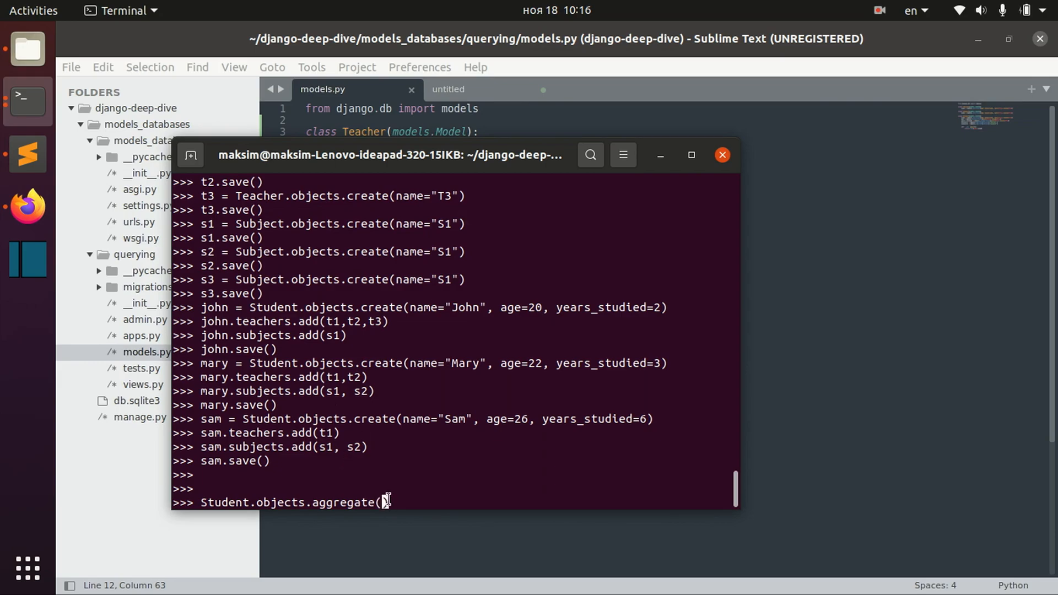
{"action": "type", "text": ")"}
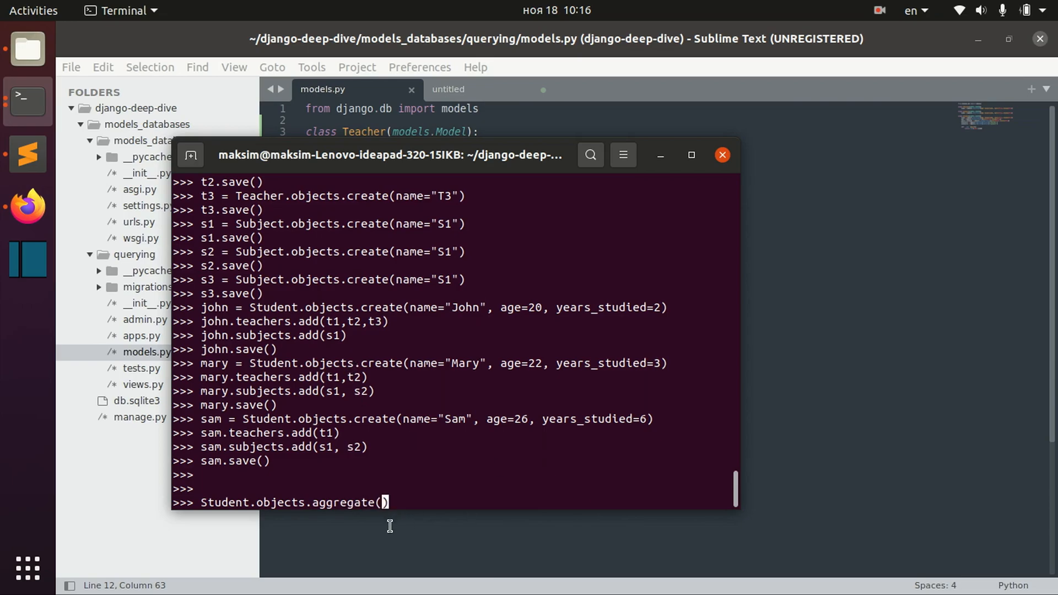
{"action": "mouse_move", "coordinate": [387, 506]}
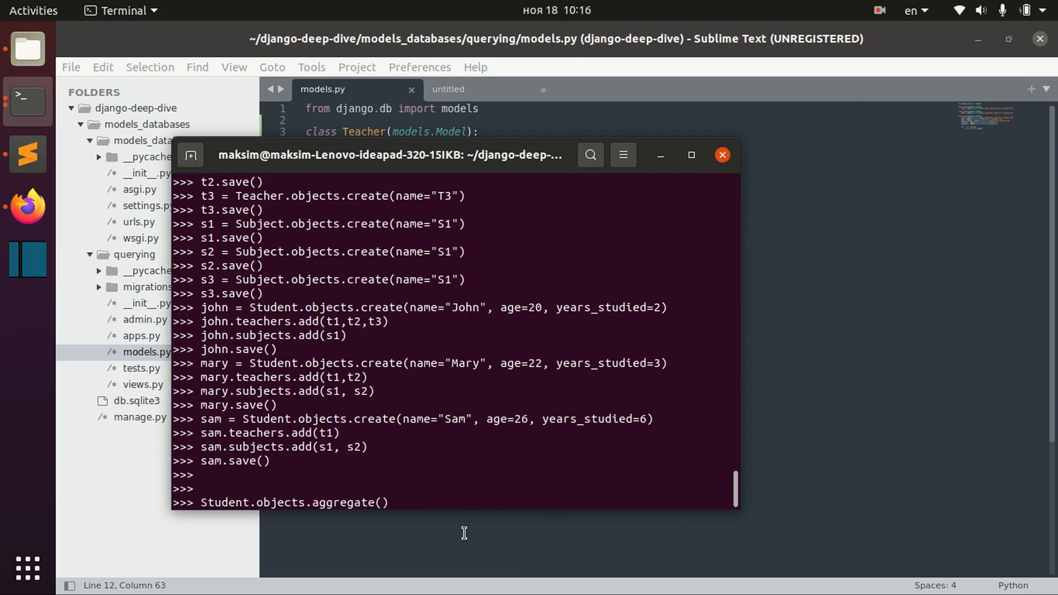
{"action": "key", "text": "BackSpace"}
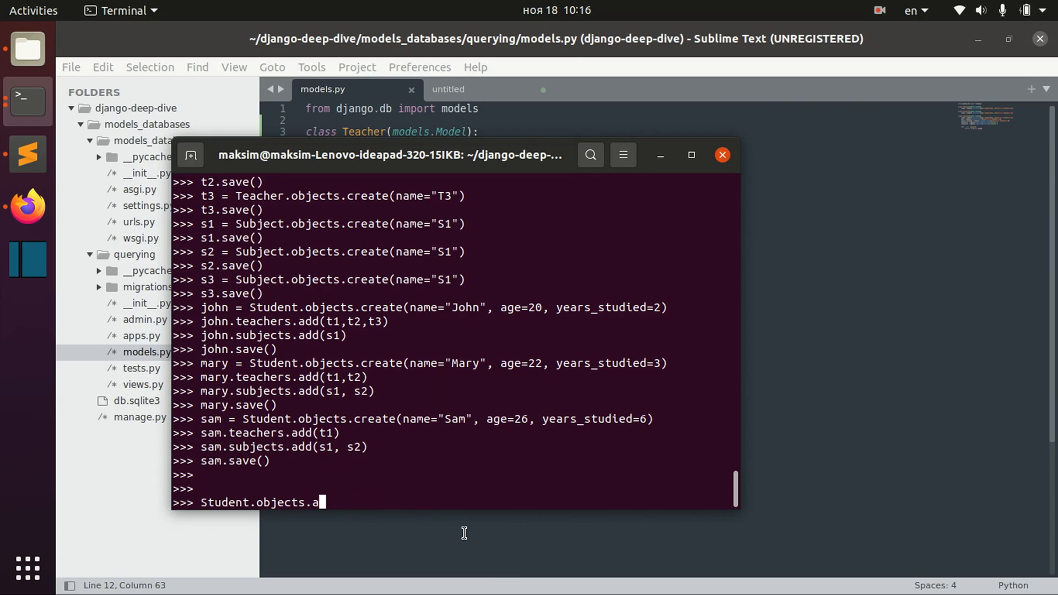
{"action": "key", "text": "ctrl+c"}
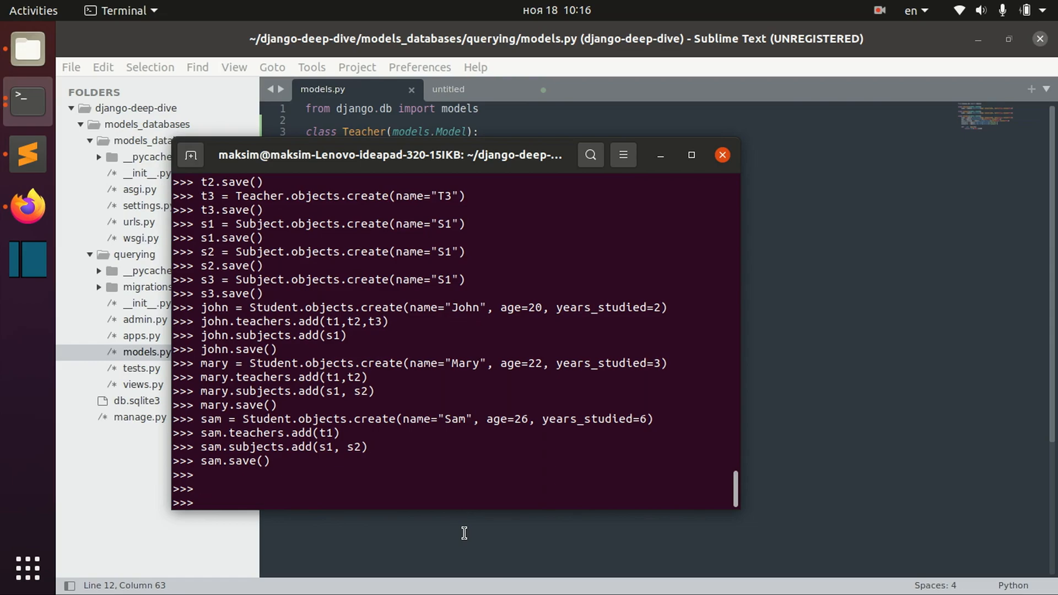
Type 'from django.db.models import Avg' after removing a stray character.
{"action": "type", "text": "f"}
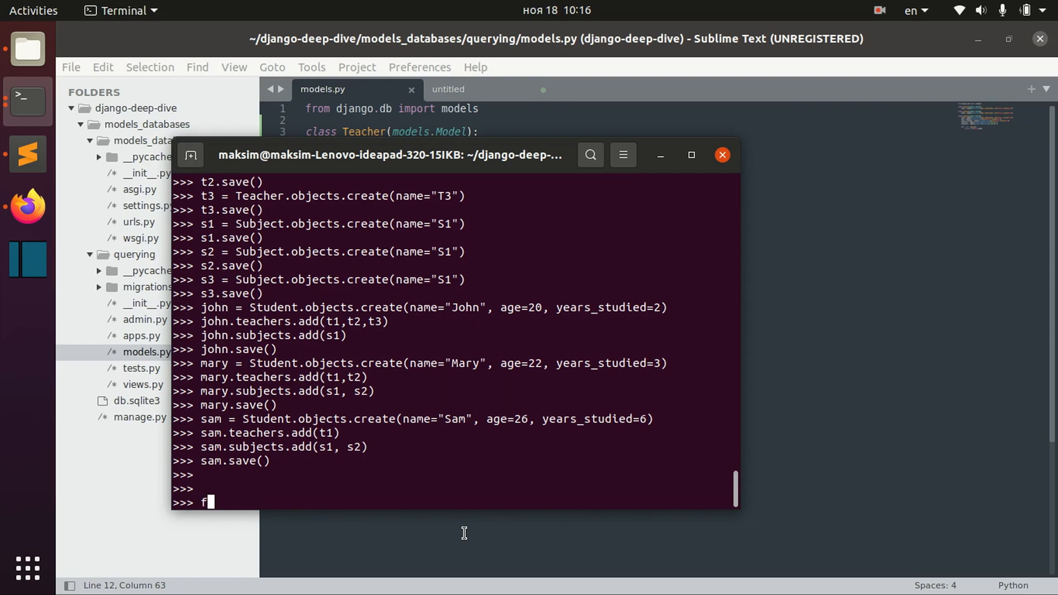
{"action": "key", "text": "Backspace"}
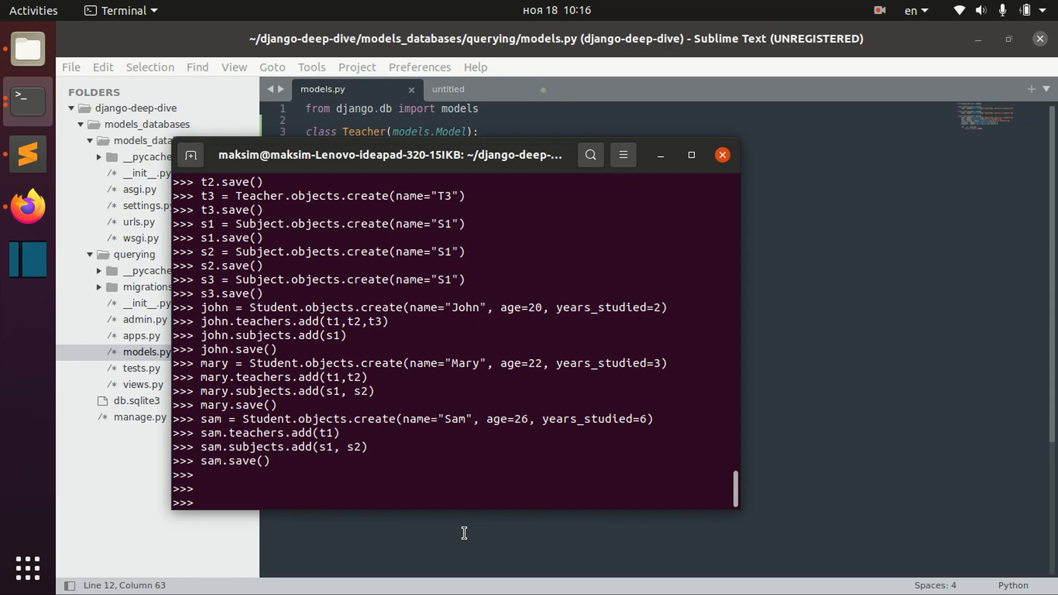
{"action": "type", "text": "from dja"}
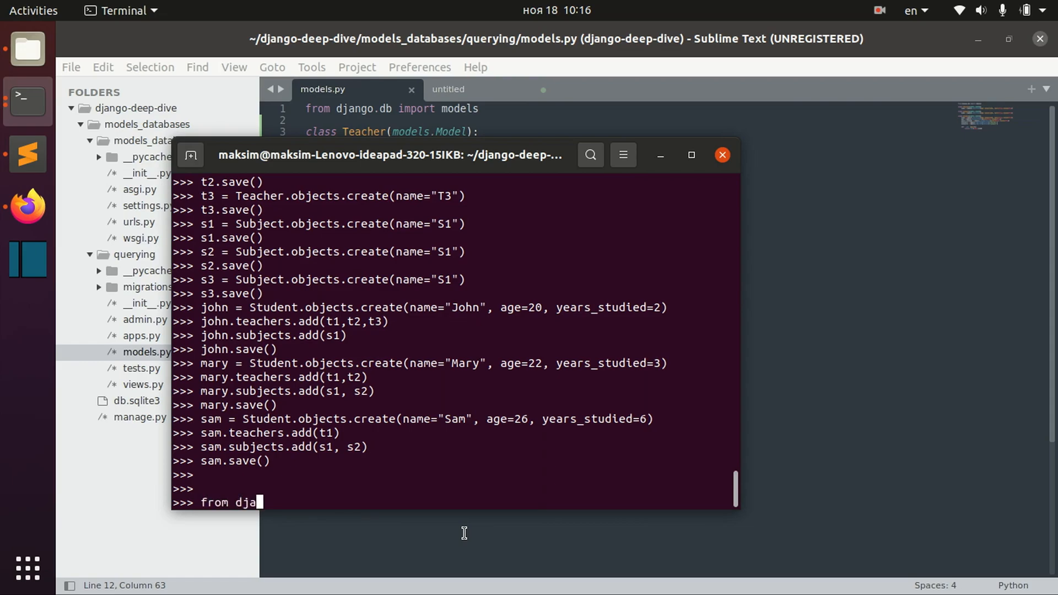
{"action": "type", "text": "go,"}
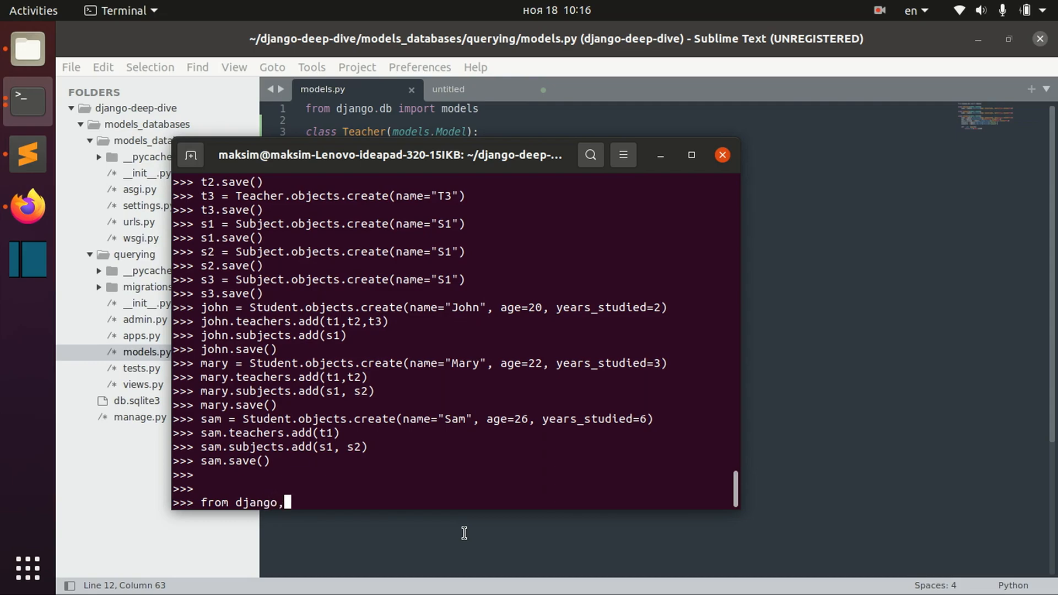
{"action": "type", "text": "db.models import Avg"}
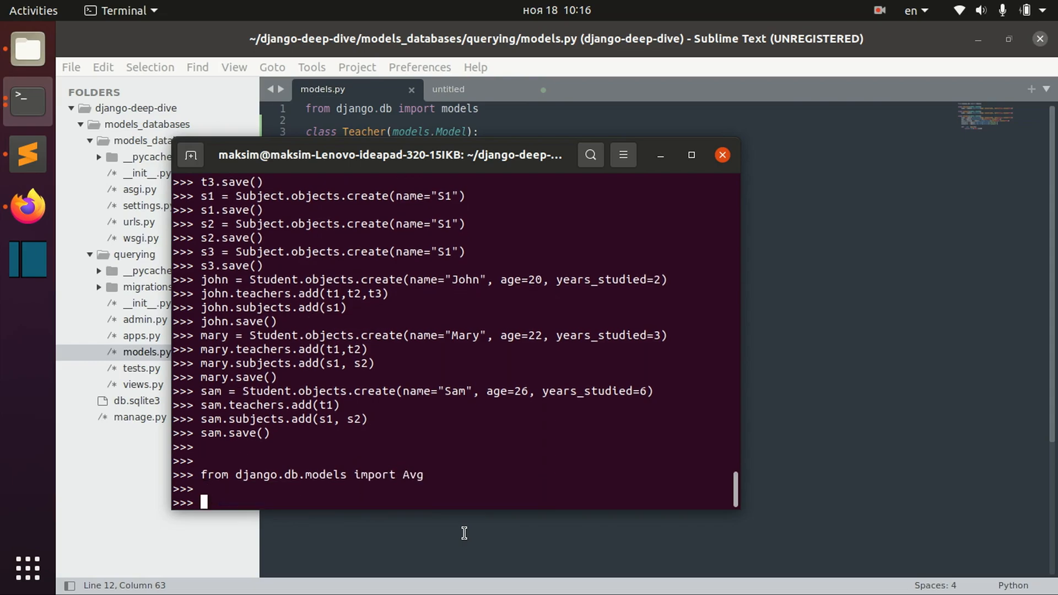
Run Student.objects.aggregate(Avg('age')), returning age__avg of about 22.67.
{"action": "type", "text": "Student"}
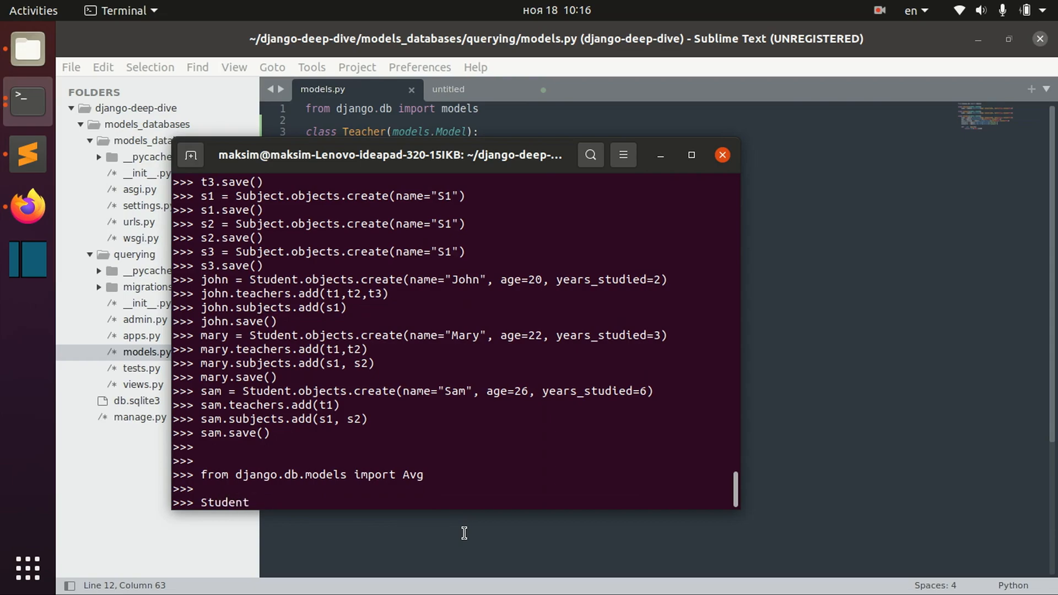
{"action": "type", "text": ".o"}
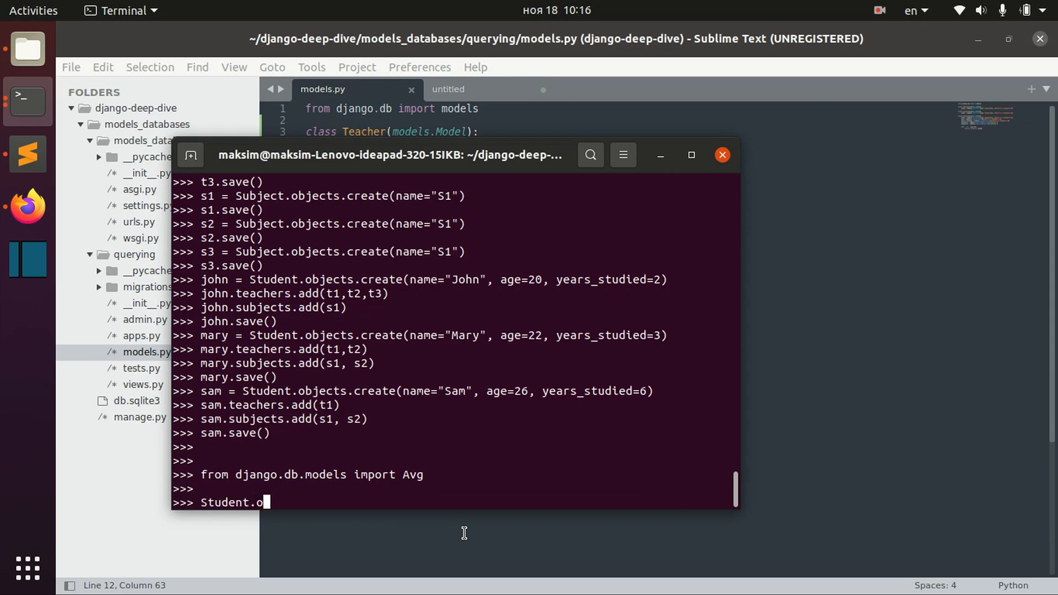
{"action": "type", "text": "bjects."}
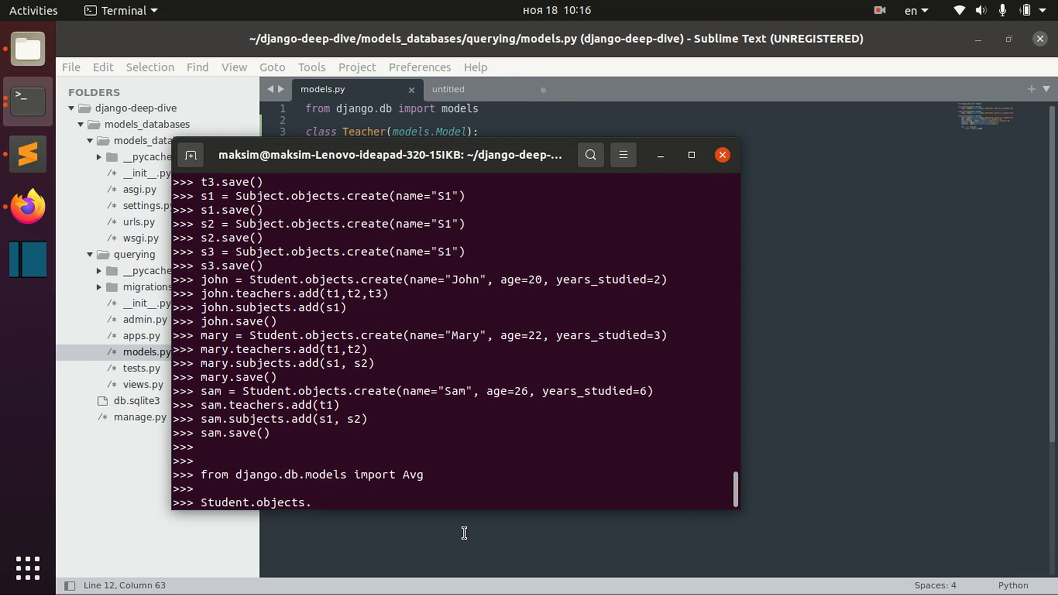
{"action": "type", "text": "aggregat"}
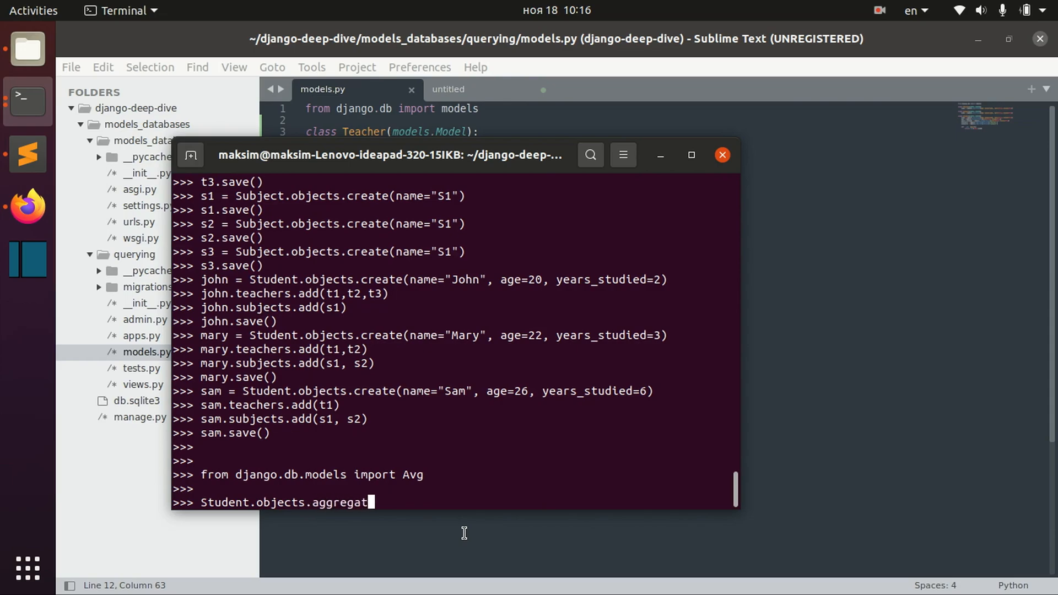
{"action": "type", "text": "e()"}
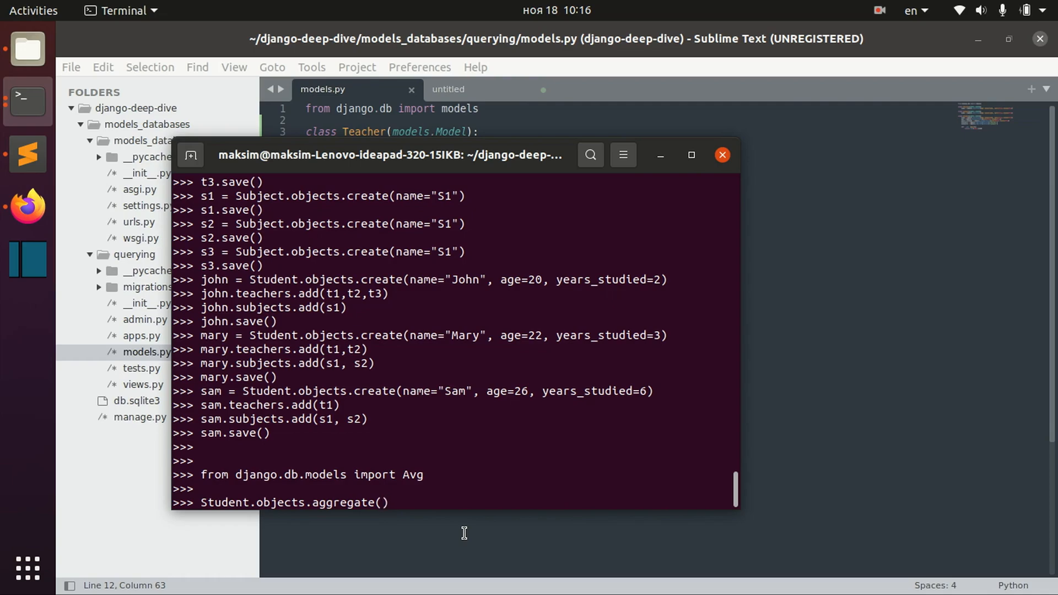
{"action": "type", "text": "Avg("}
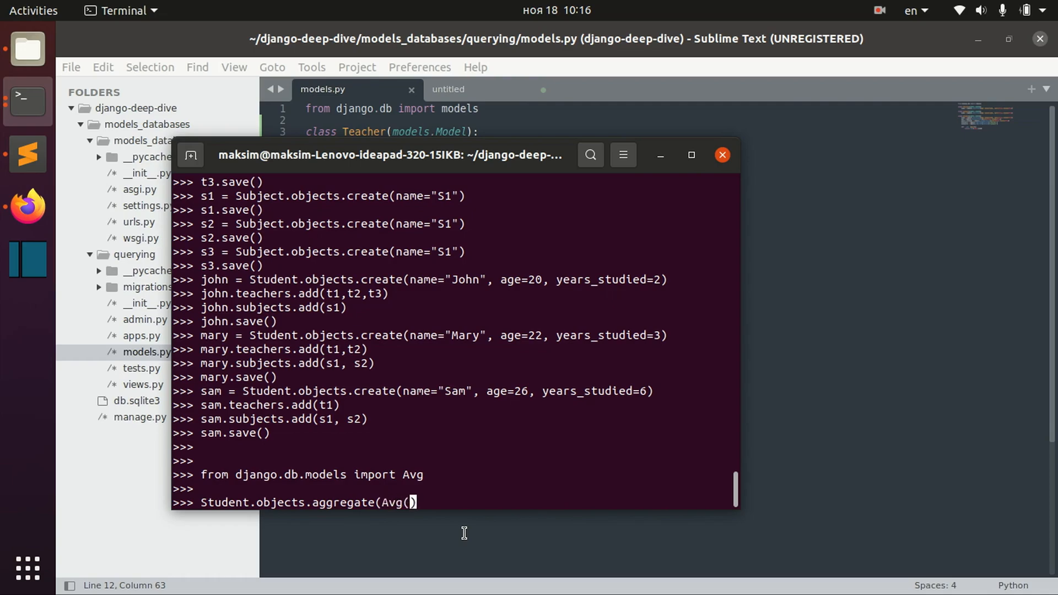
{"action": "type", "text": "'"}
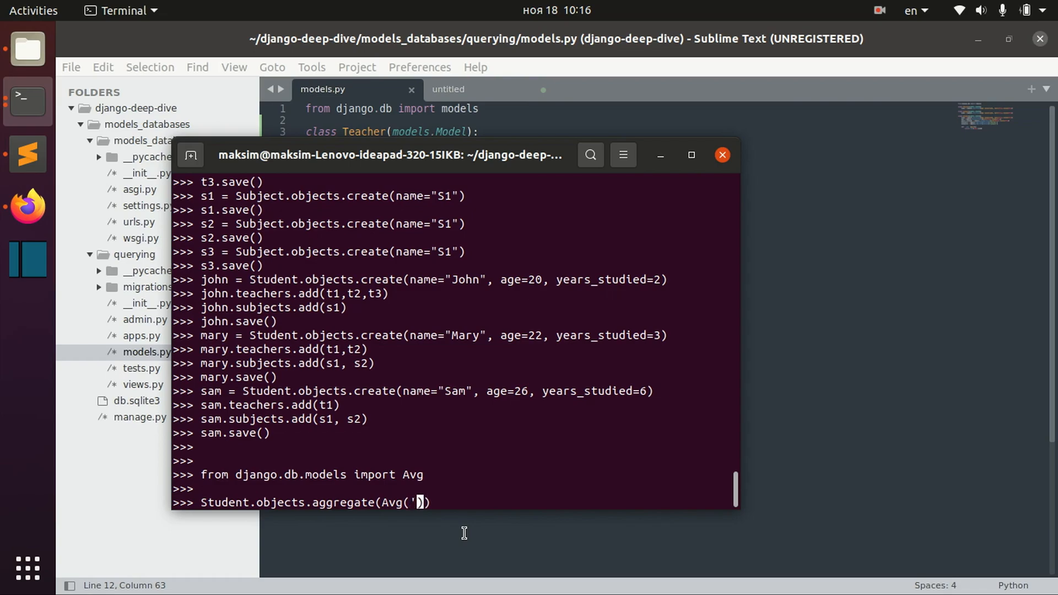
{"action": "type", "text": "age"}
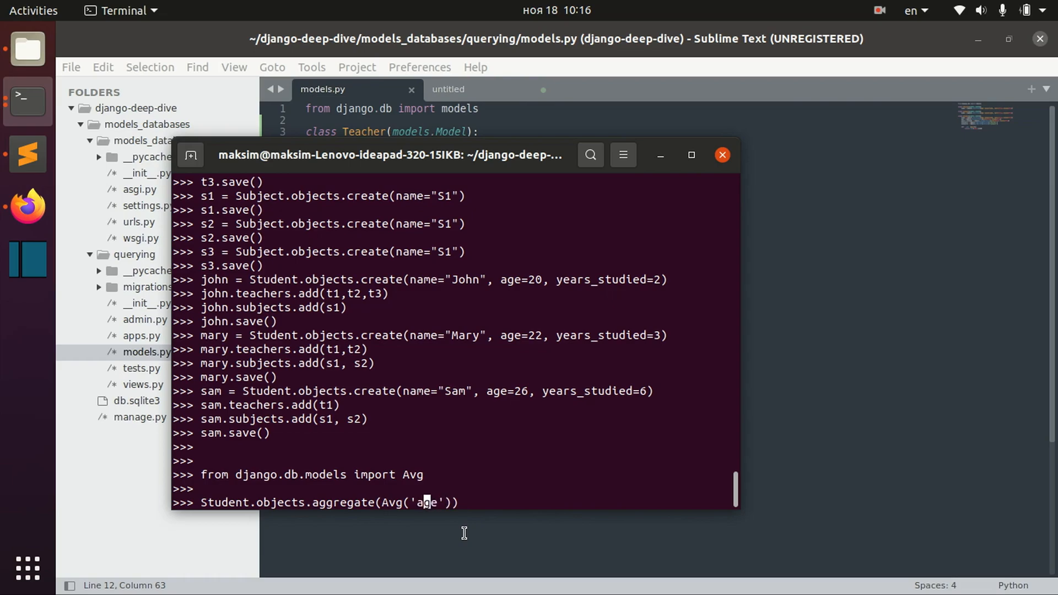
{"action": "key", "text": "Return"}
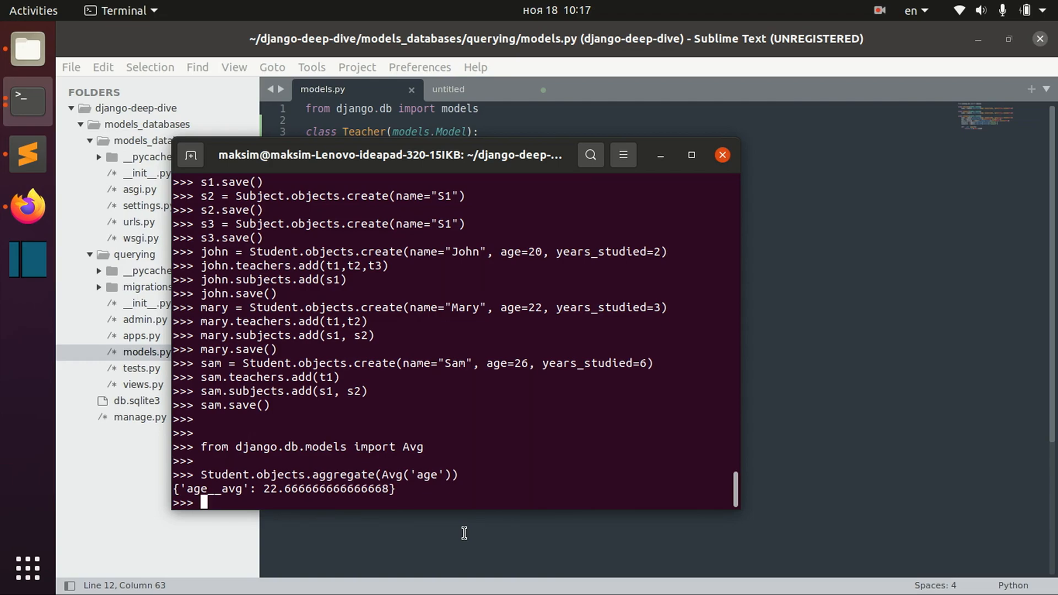
{"action": "mouse_move", "coordinate": [184, 485]}
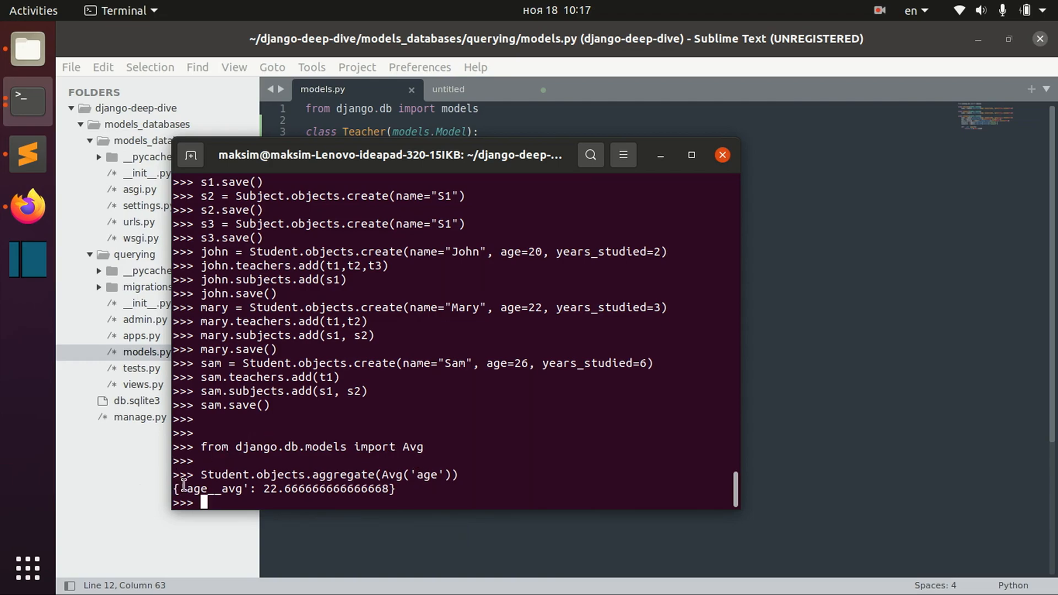
Rerun the query as aggregate(average_age=Avg('age')), returning average_age of about 22.67.
{"action": "double_click", "coordinate": [213, 489]}
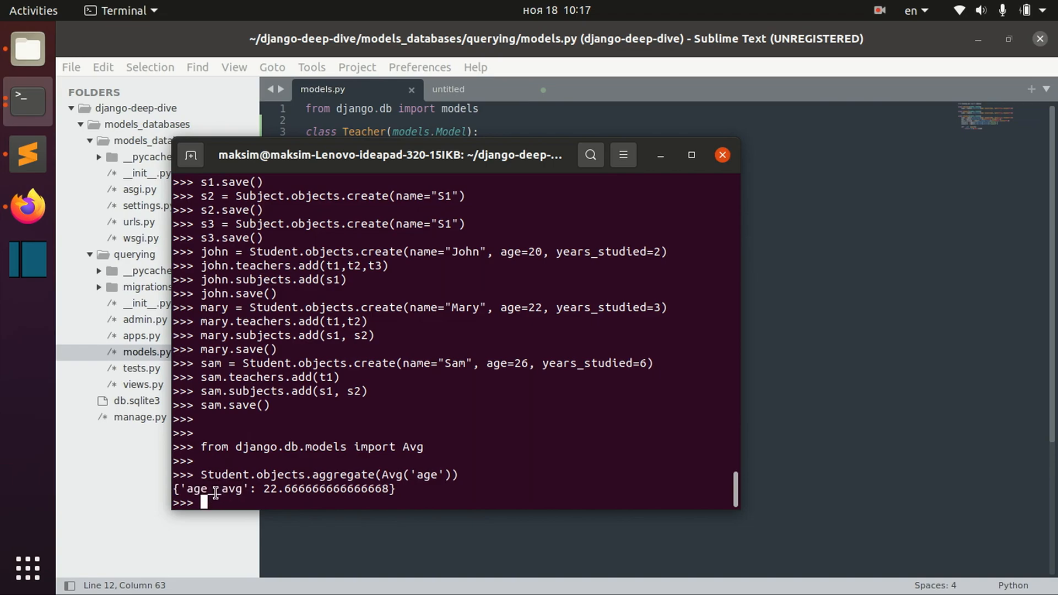
{"action": "mouse_move", "coordinate": [312, 493]}
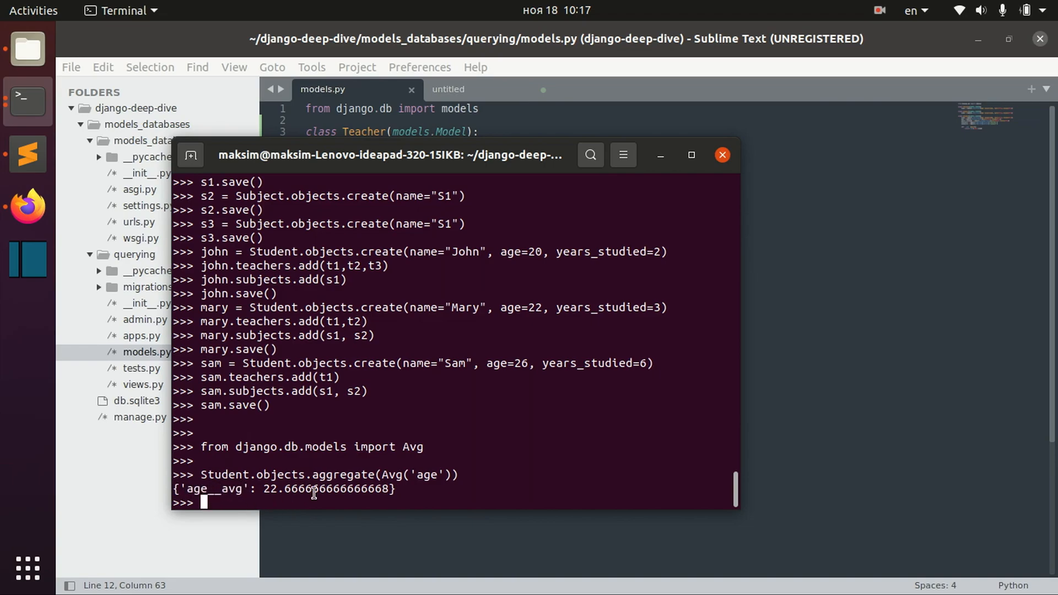
{"action": "type", "text": "Student.objects.aggregate(Avg('age'))"}
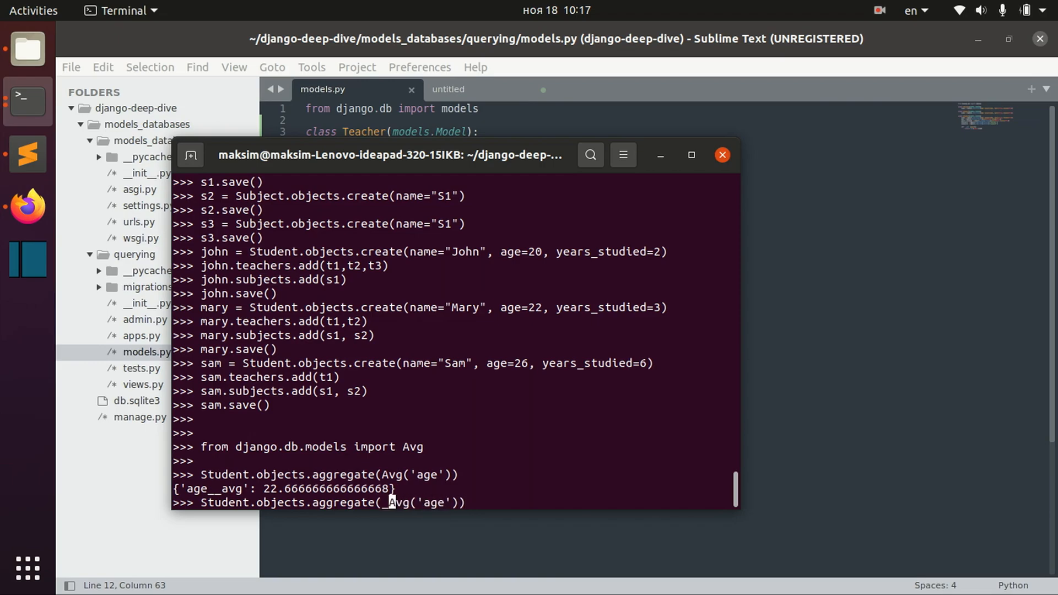
{"action": "type", "text": "average_age="}
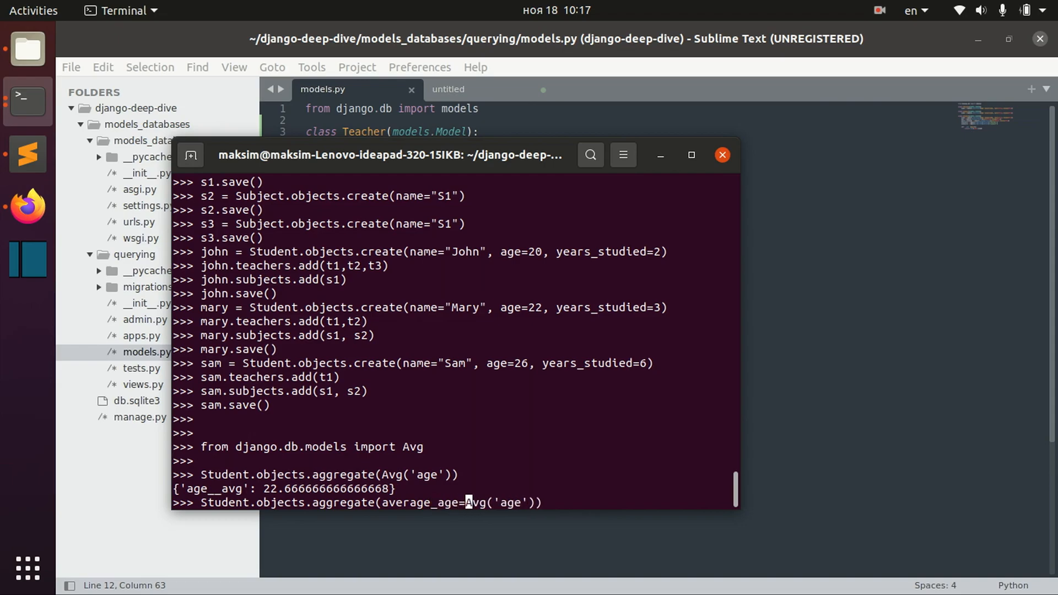
{"action": "key", "text": "Return"}
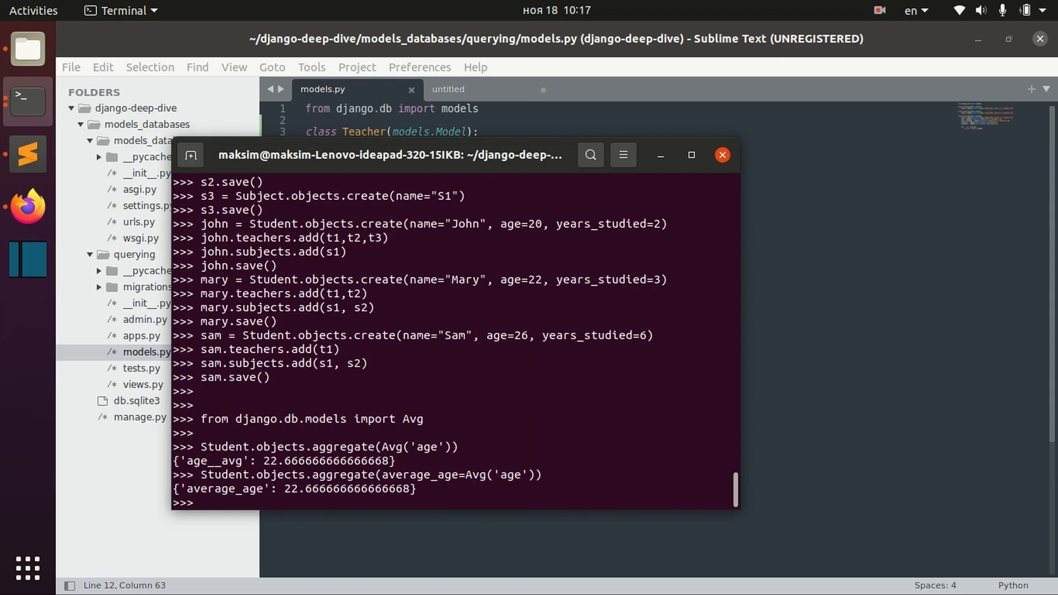
{"action": "double_click", "coordinate": [223, 489]}
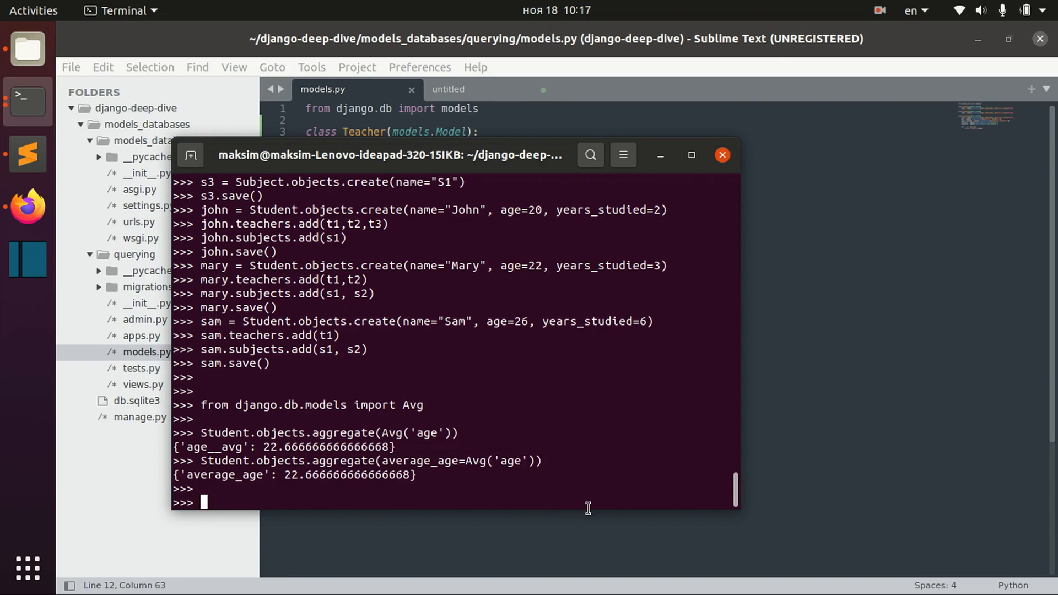
{"action": "mouse_move", "coordinate": [503, 226]}
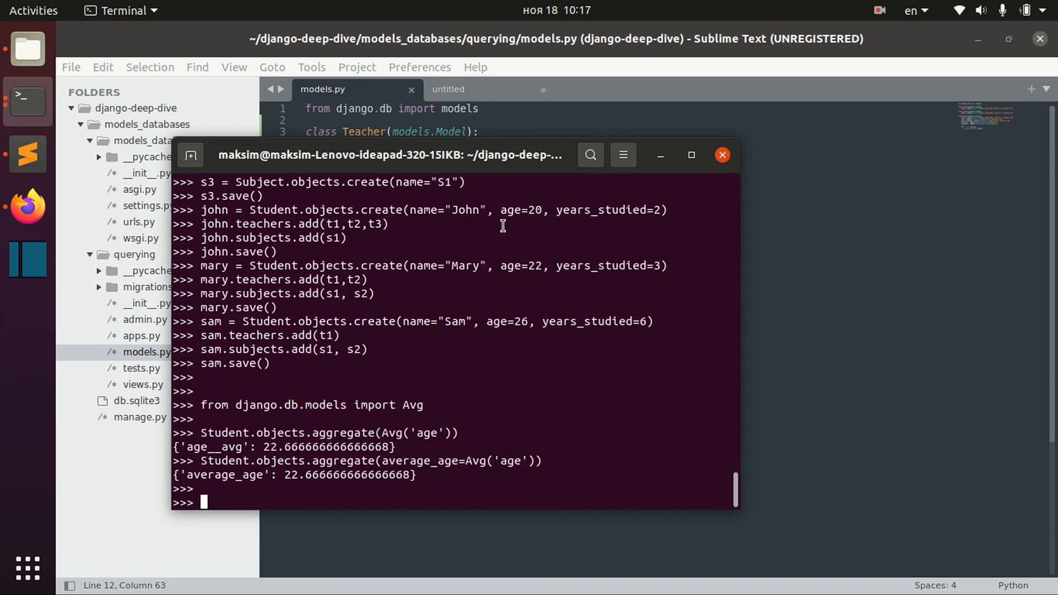
Import Max from django.db.models, then recall Student.objects.aggregate(Avg('age')) unrun.
{"action": "double_click", "coordinate": [577, 322]}
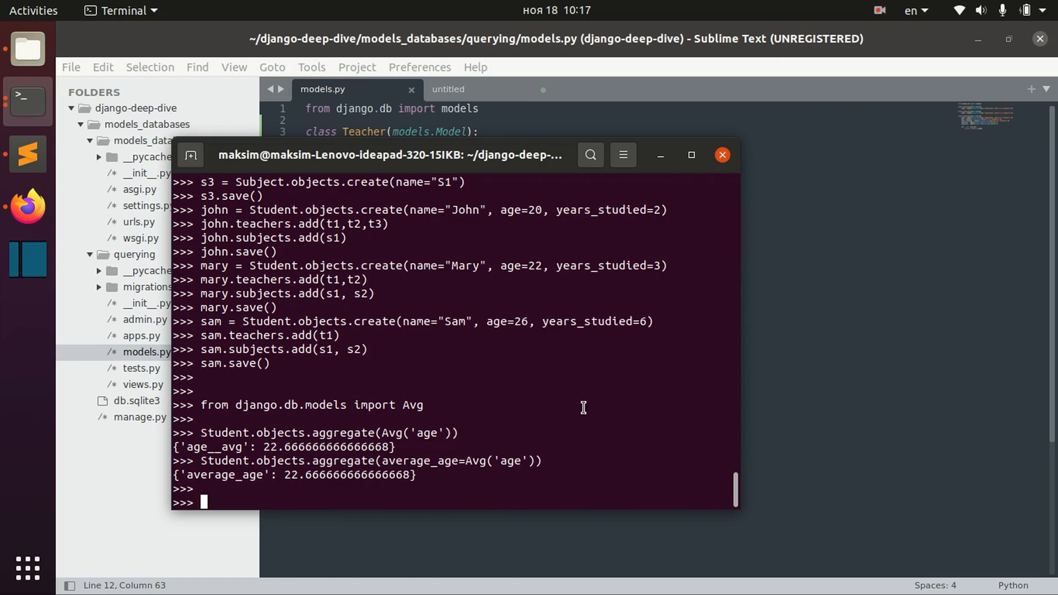
{"action": "type", "text": "from django.db.models import Avg"}
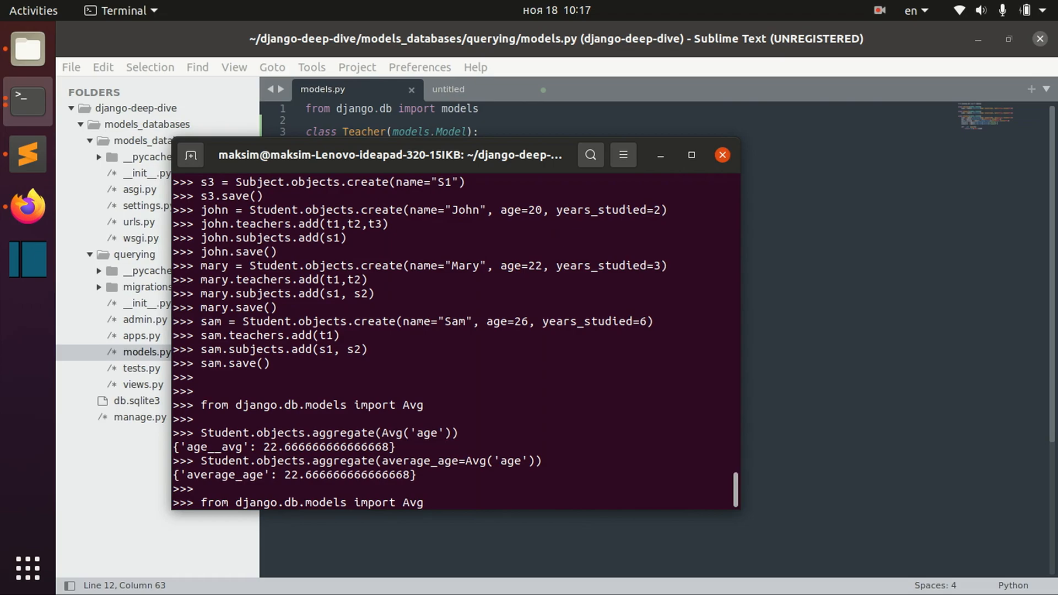
{"action": "type", "text": "Max"}
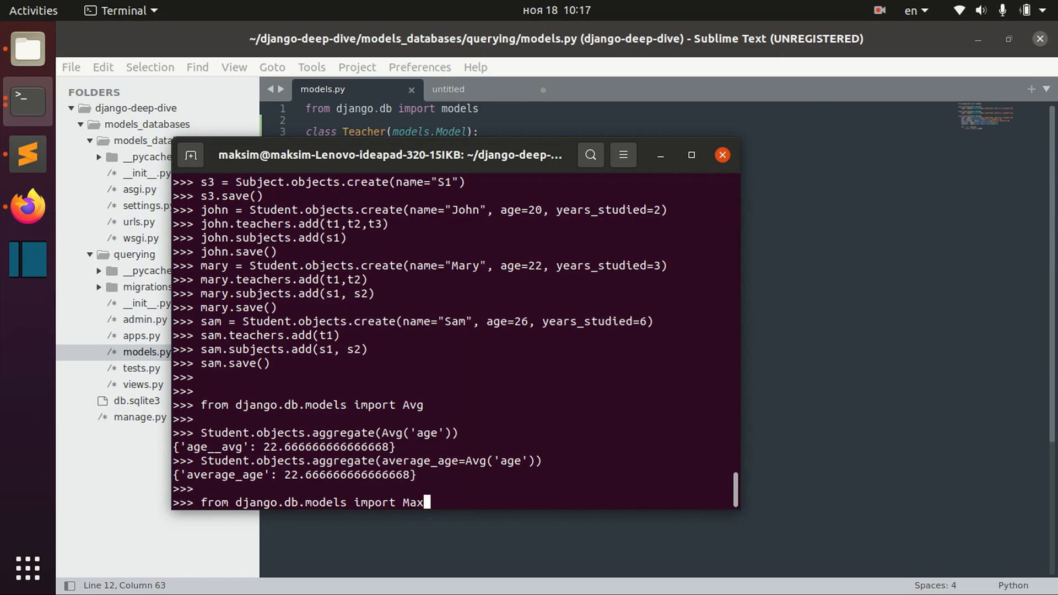
{"action": "key", "text": "Return"}
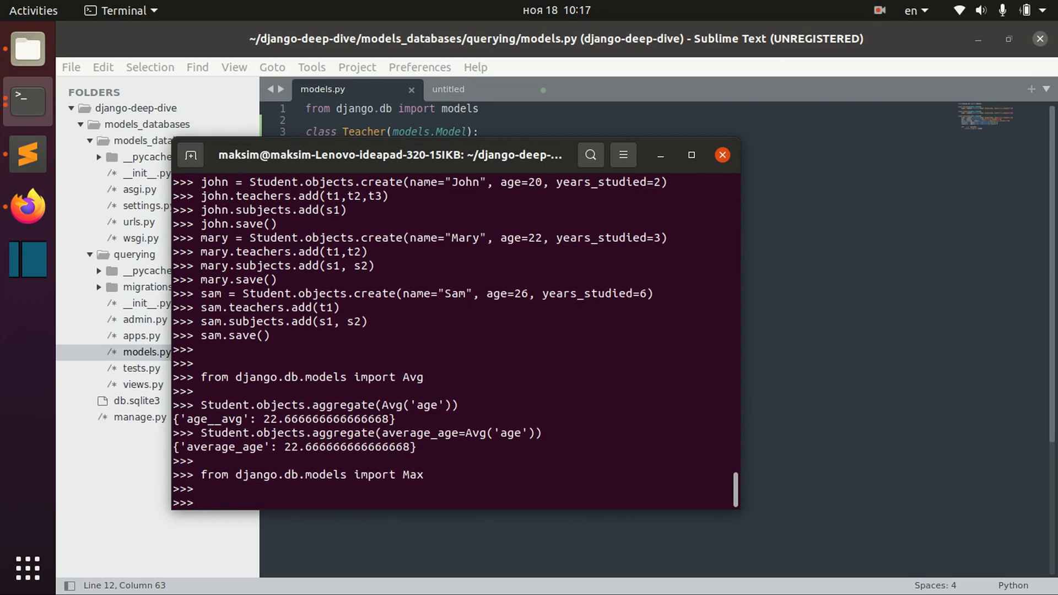
{"action": "type", "text": "Student.objects.aggregate(Avg('age'))"}
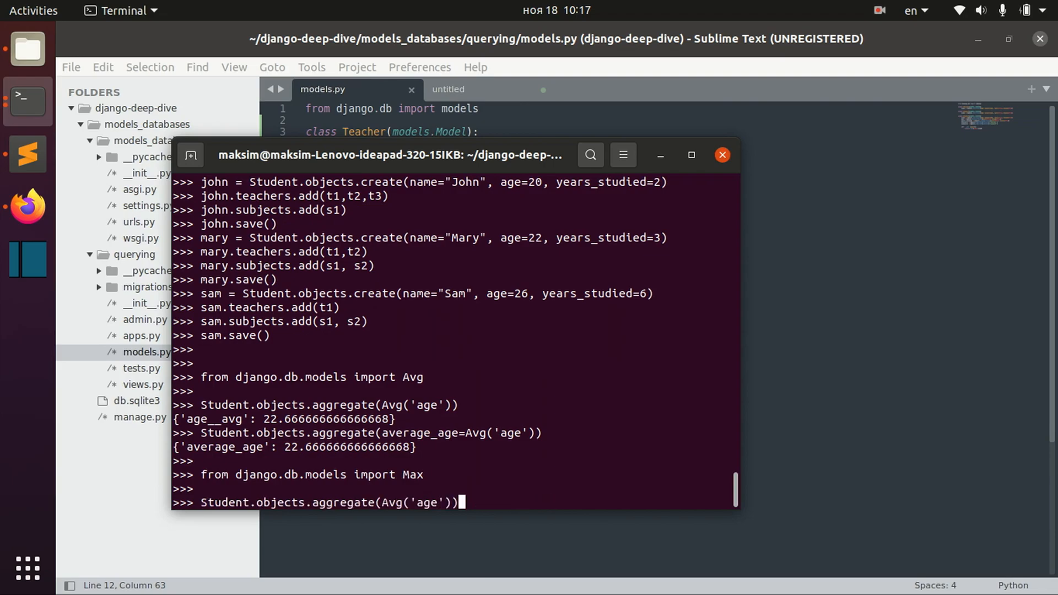